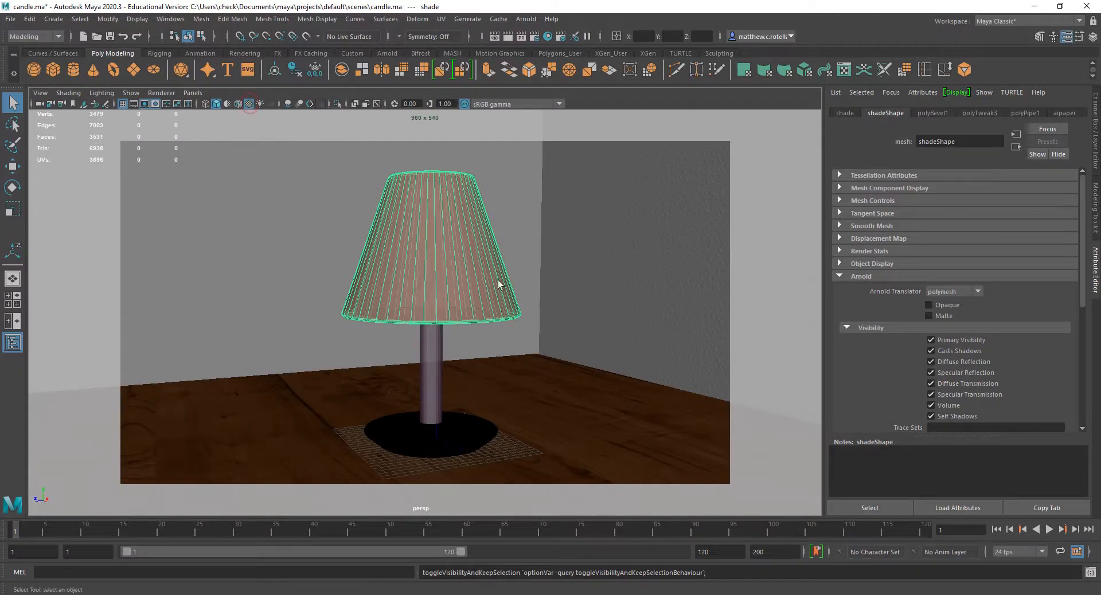
mouse_move(568, 327)
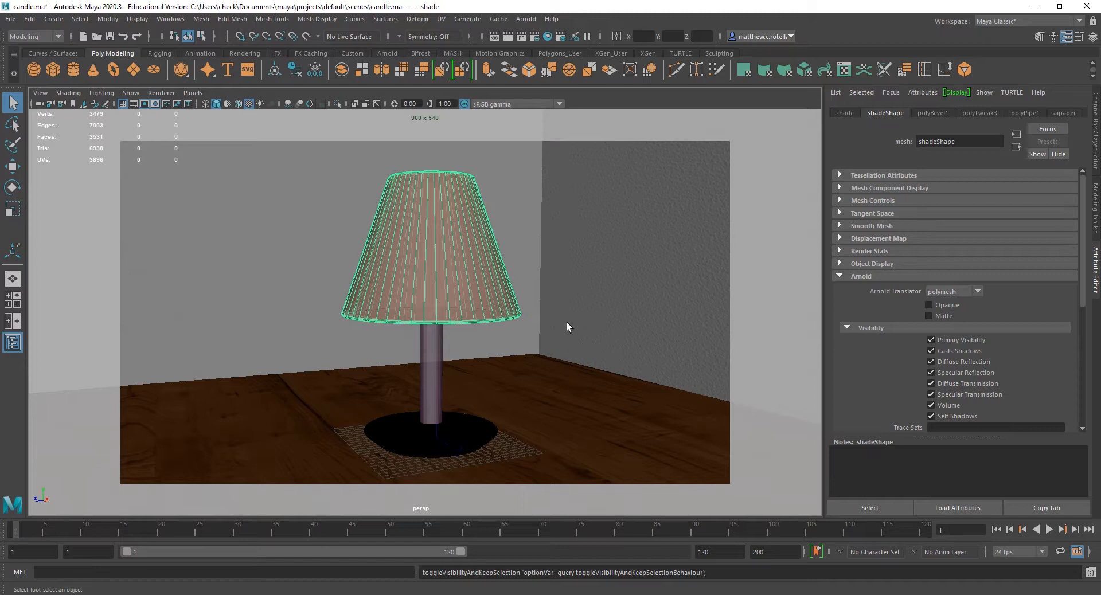
mouse_move(502, 344)
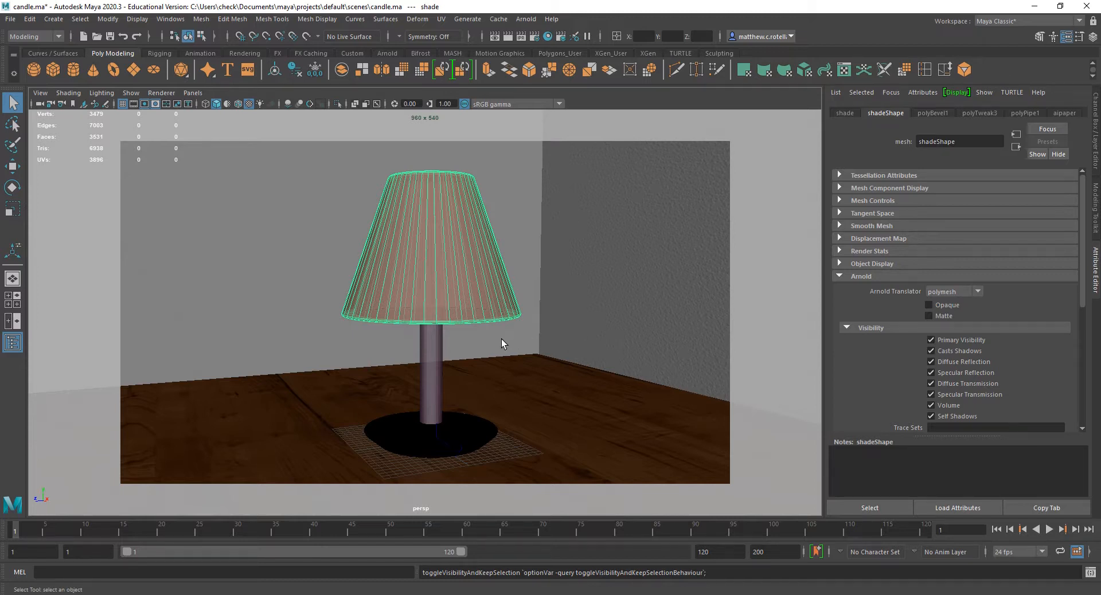
mouse_move(413, 441)
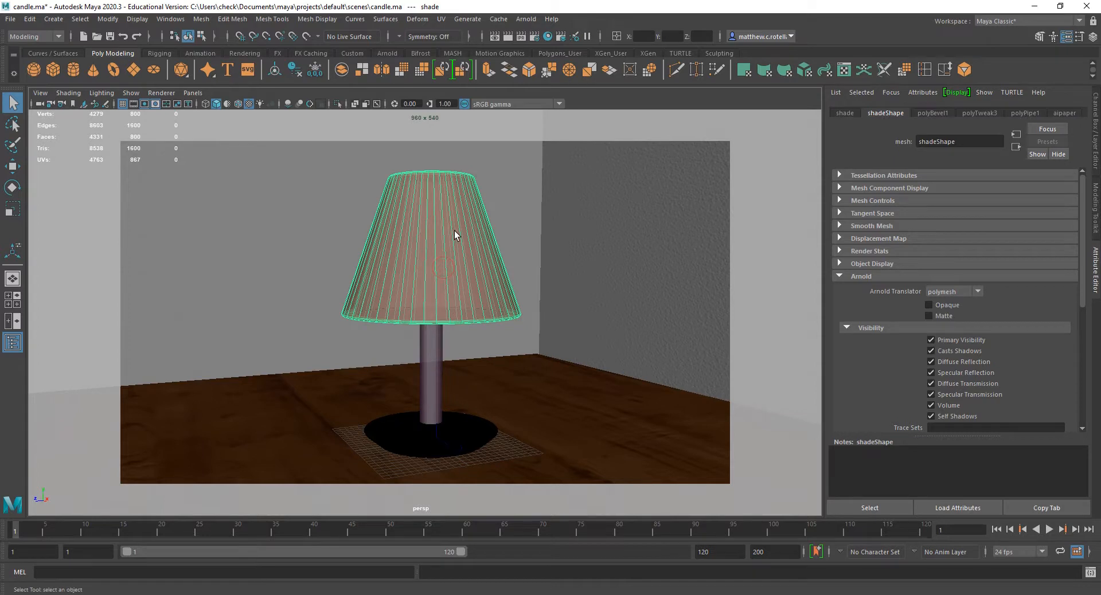
mouse_move(437, 254)
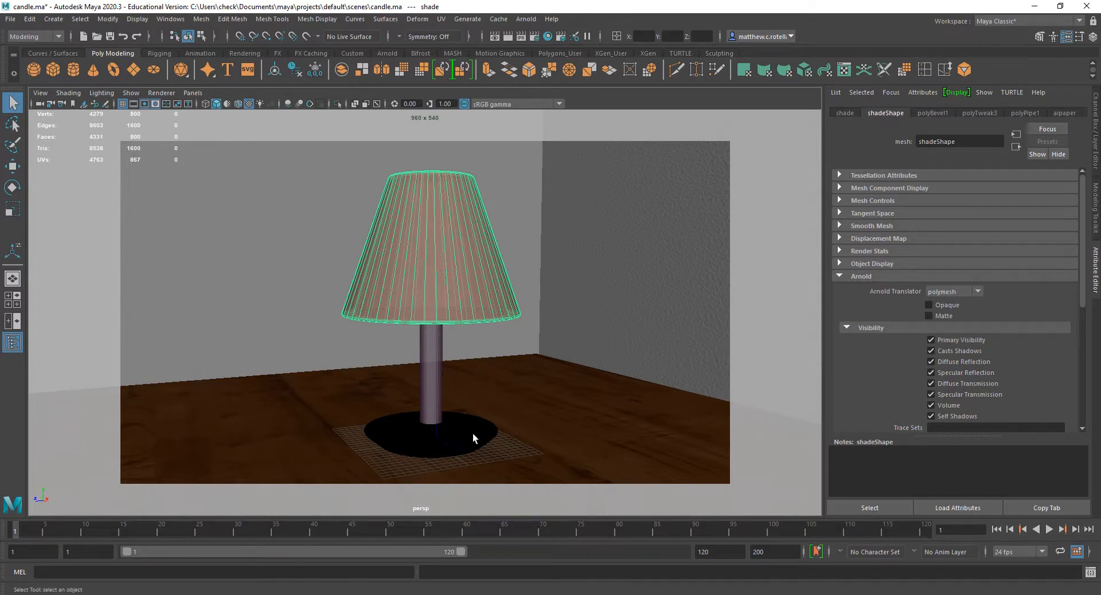
Add a point light via Create > Lights and view the scene in wireframe to see it inside the shade
click(548, 419)
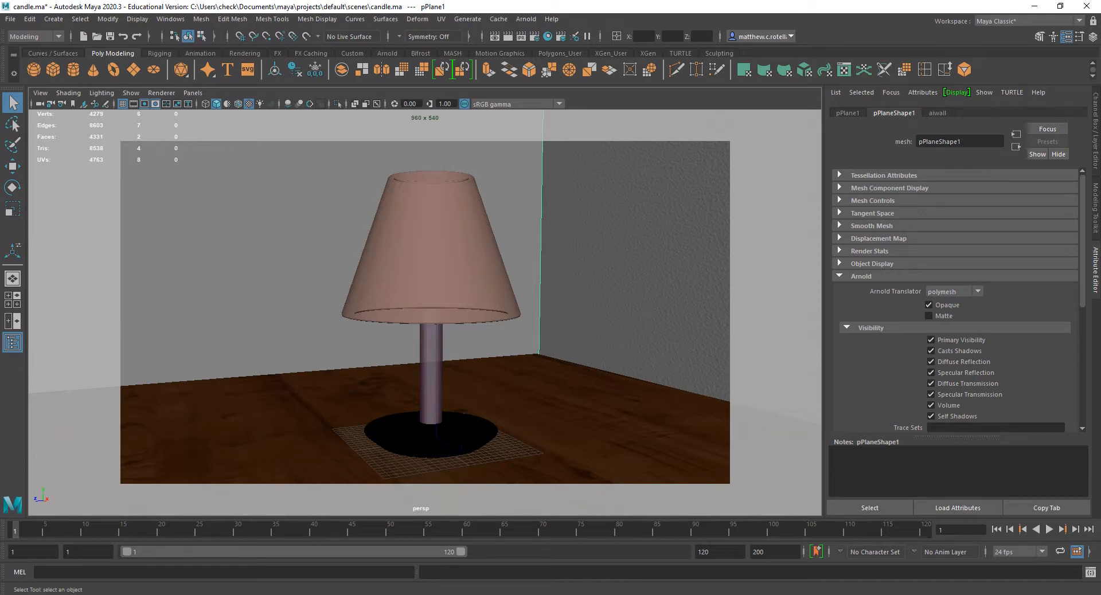
mouse_move(207, 283)
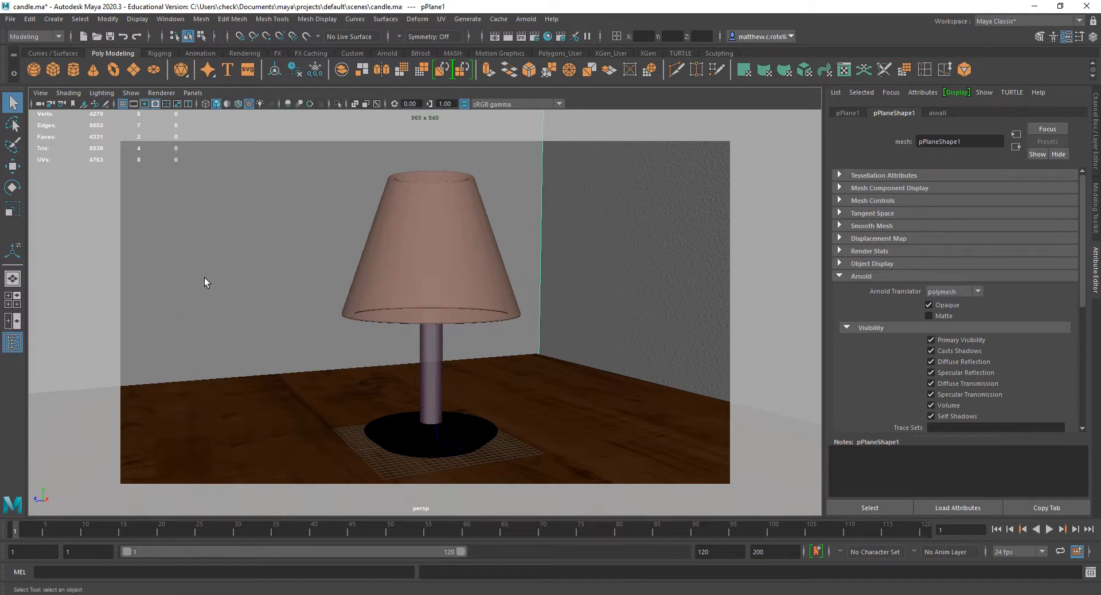
mouse_move(151, 303)
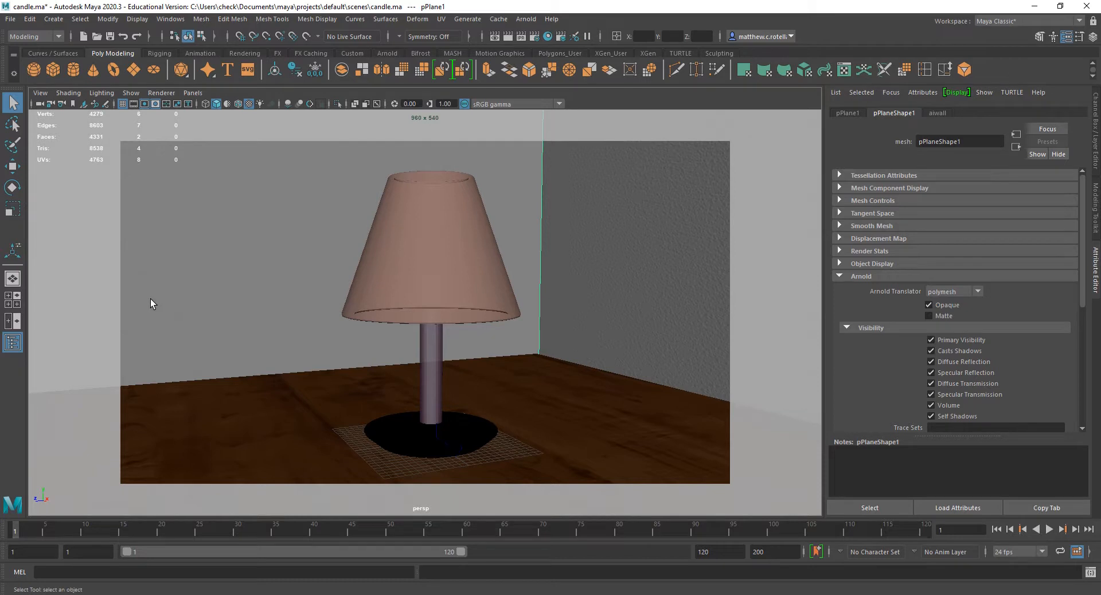
mouse_move(475, 303)
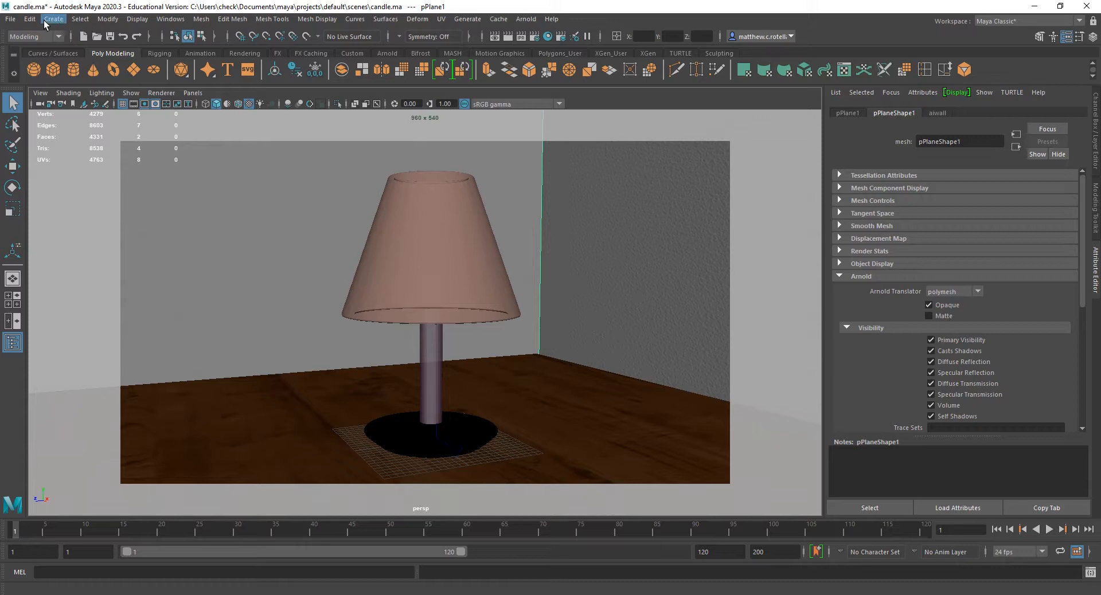
click(52, 20)
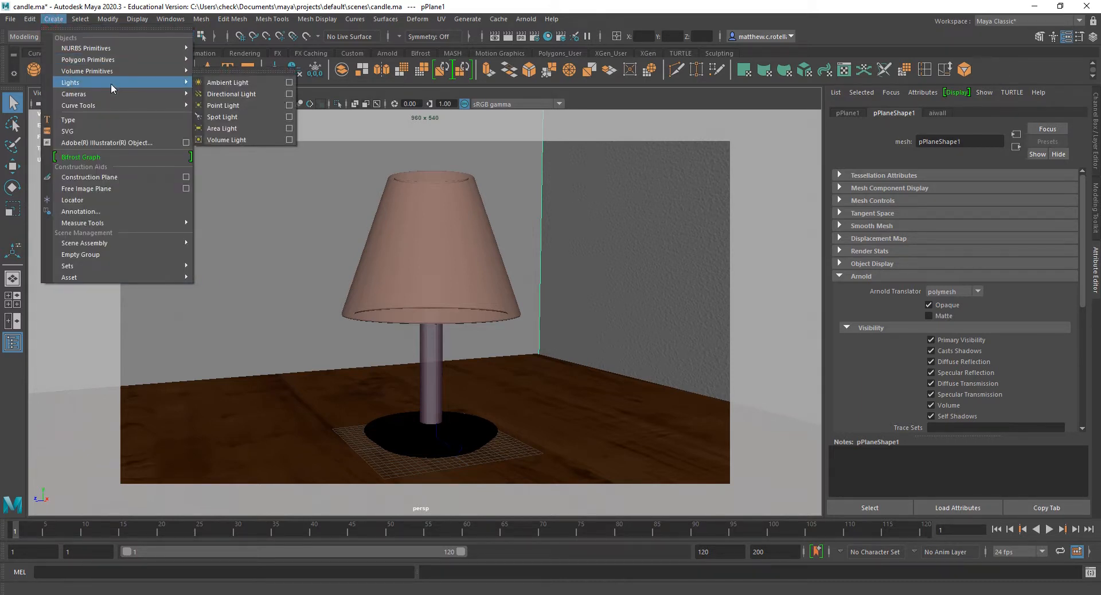
mouse_move(230, 93)
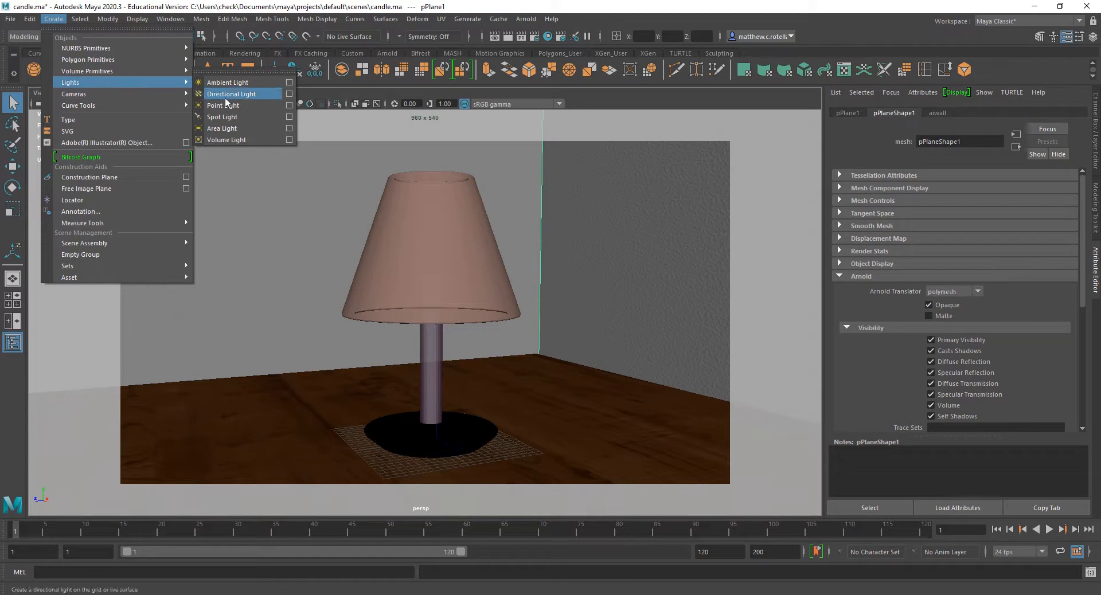
click(222, 106)
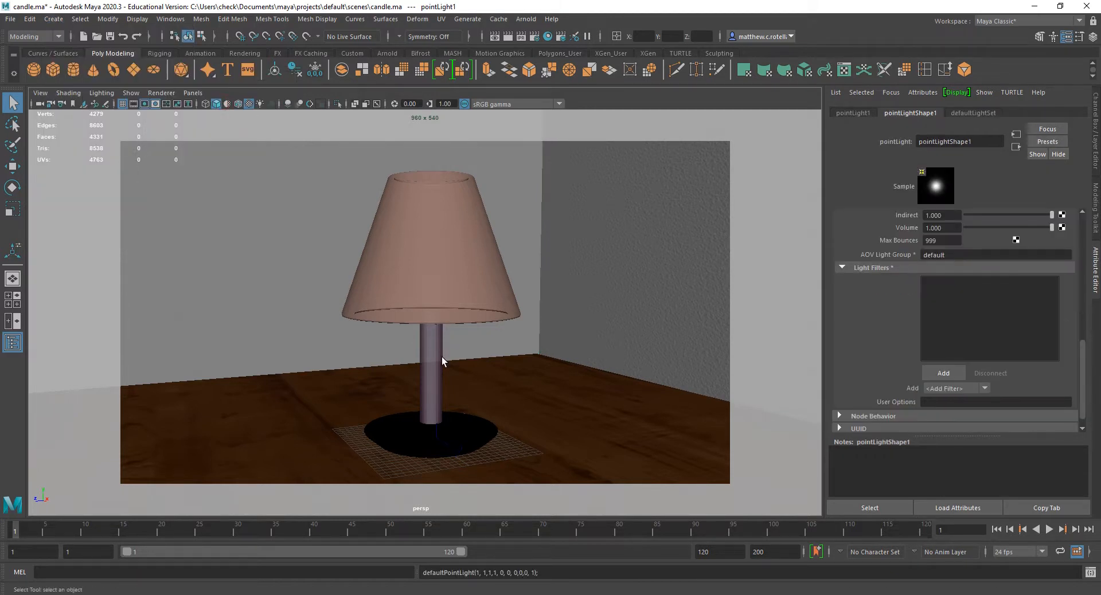
key(4)
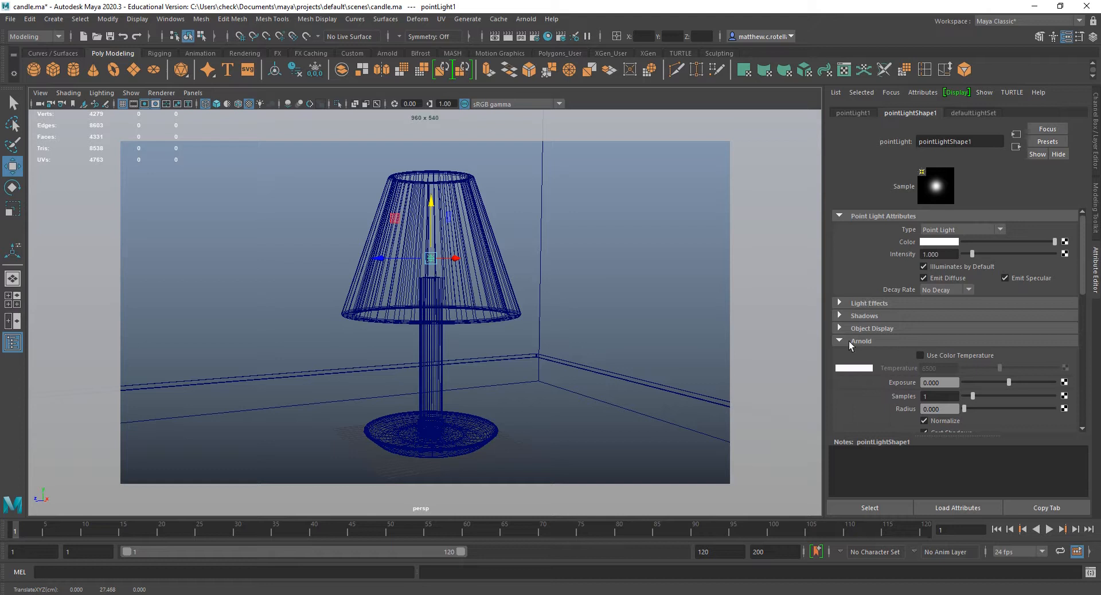
click(839, 341)
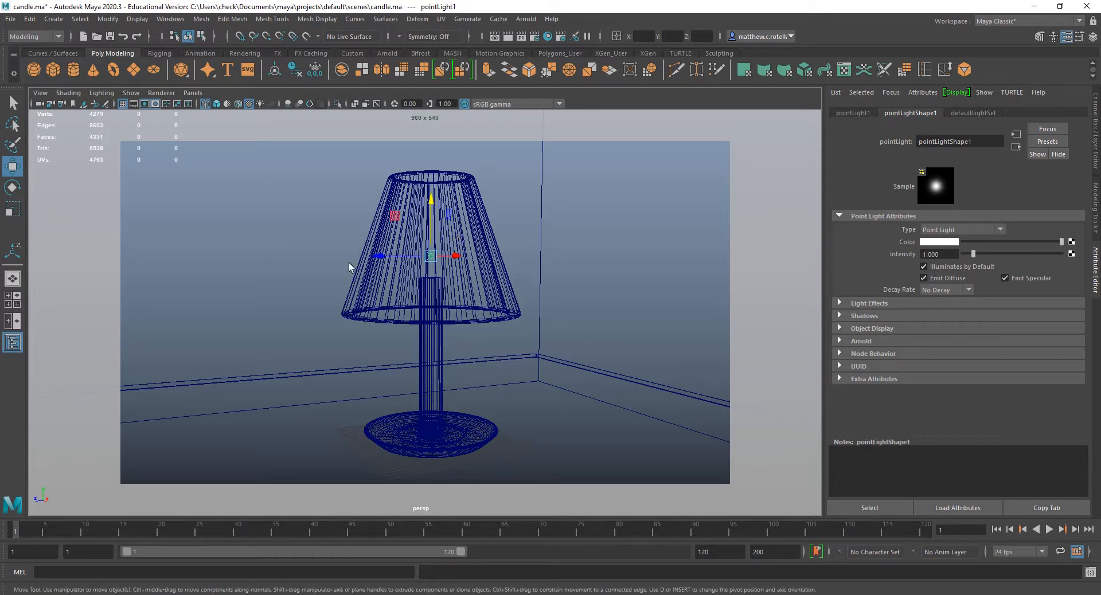
mouse_move(700, 311)
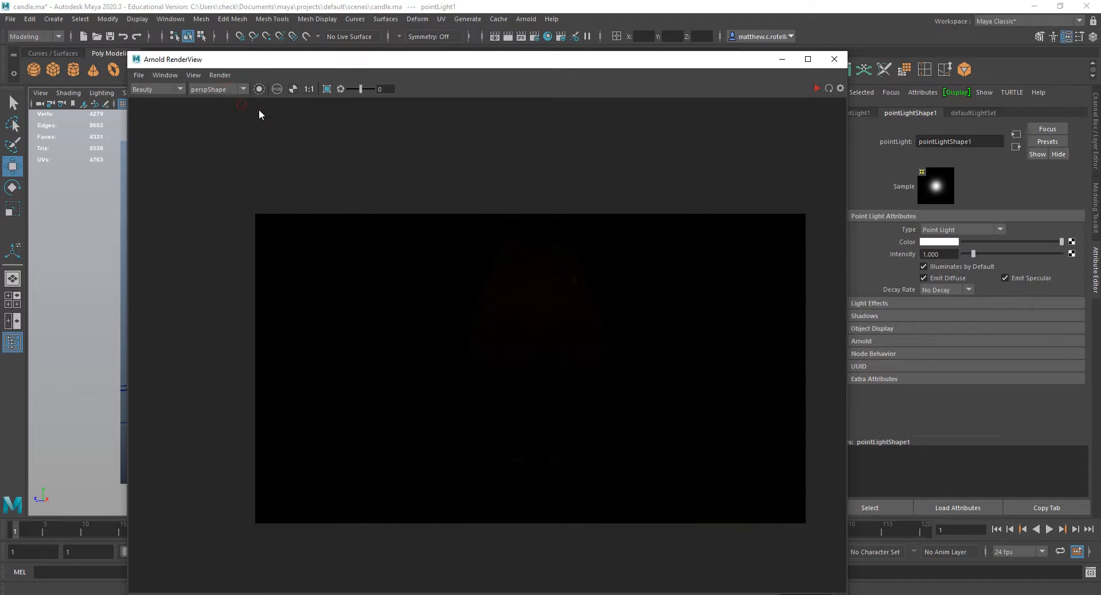
mouse_move(666, 460)
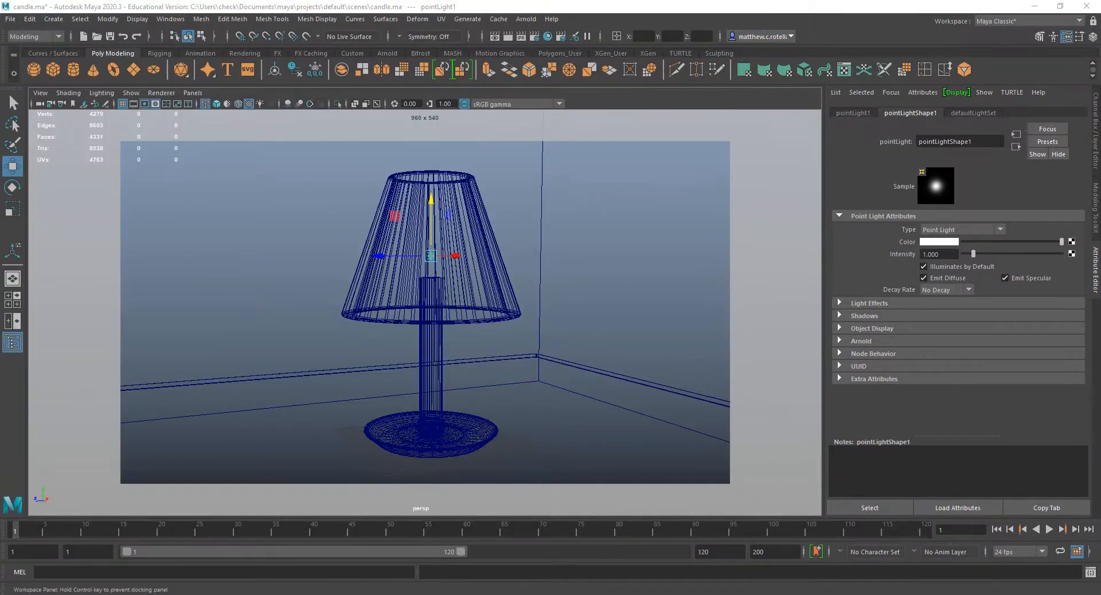
Raise the point light's Arnold exposure to 10 and re-render the glowing lampshade in RenderView
click(862, 341)
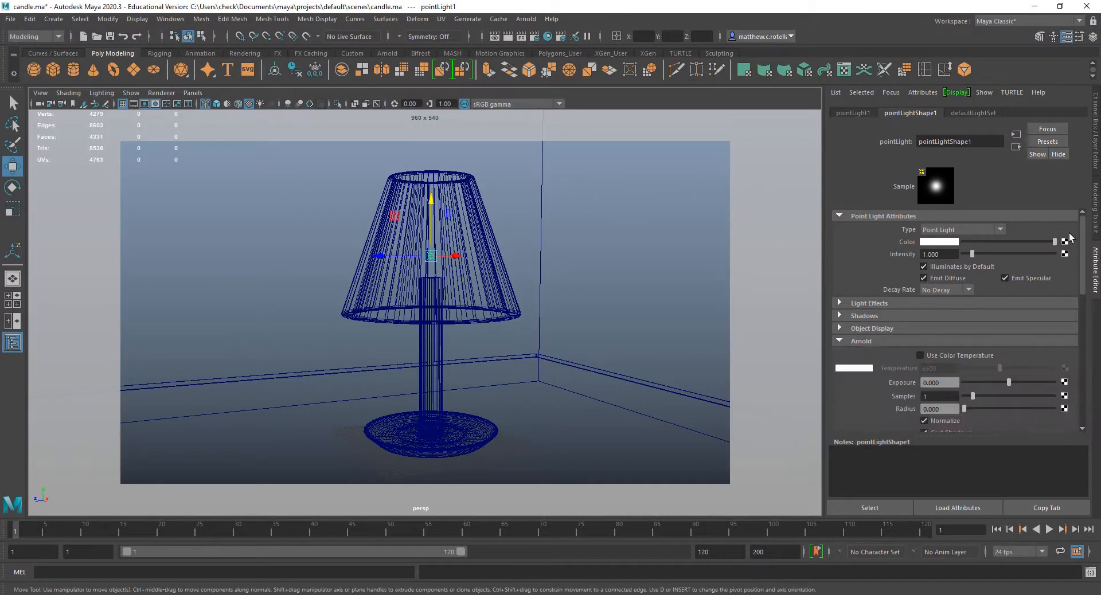
drag(962, 383, 1015, 383)
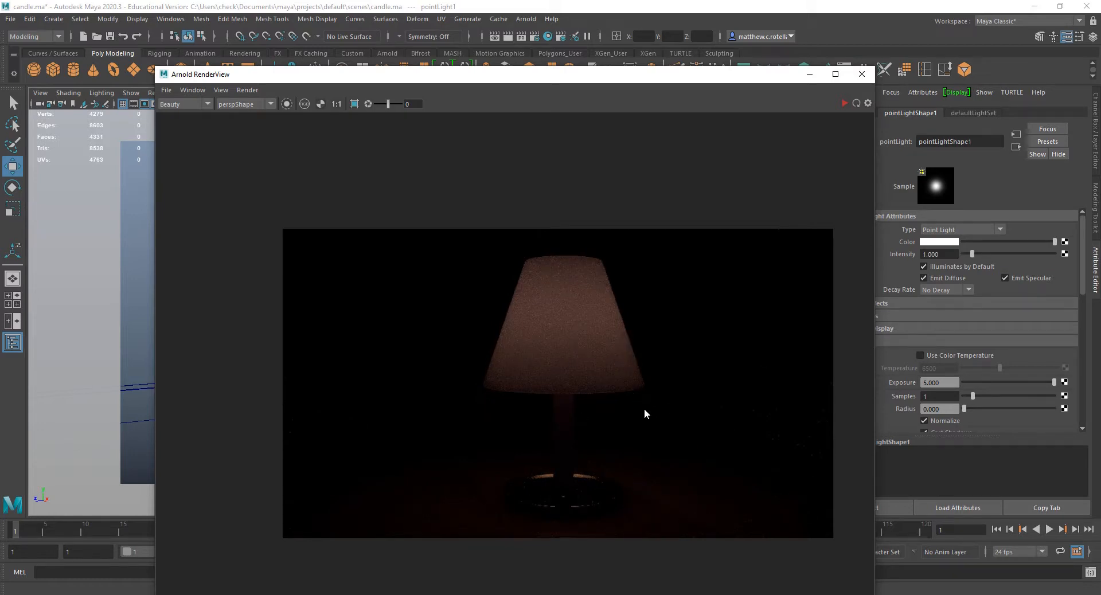
mouse_move(492, 218)
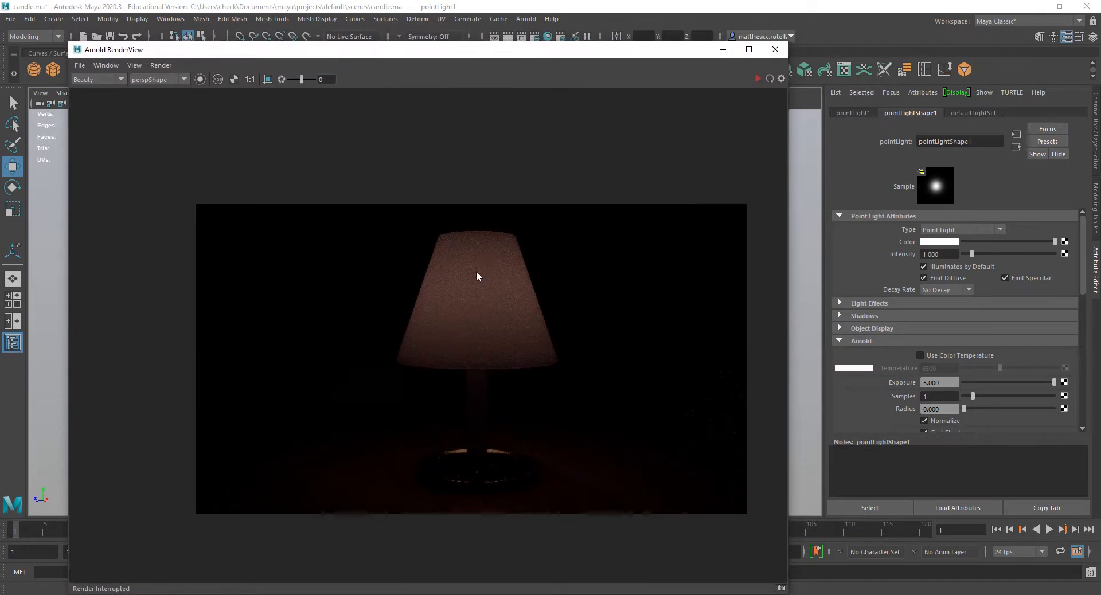
click(940, 383)
text(10.000)
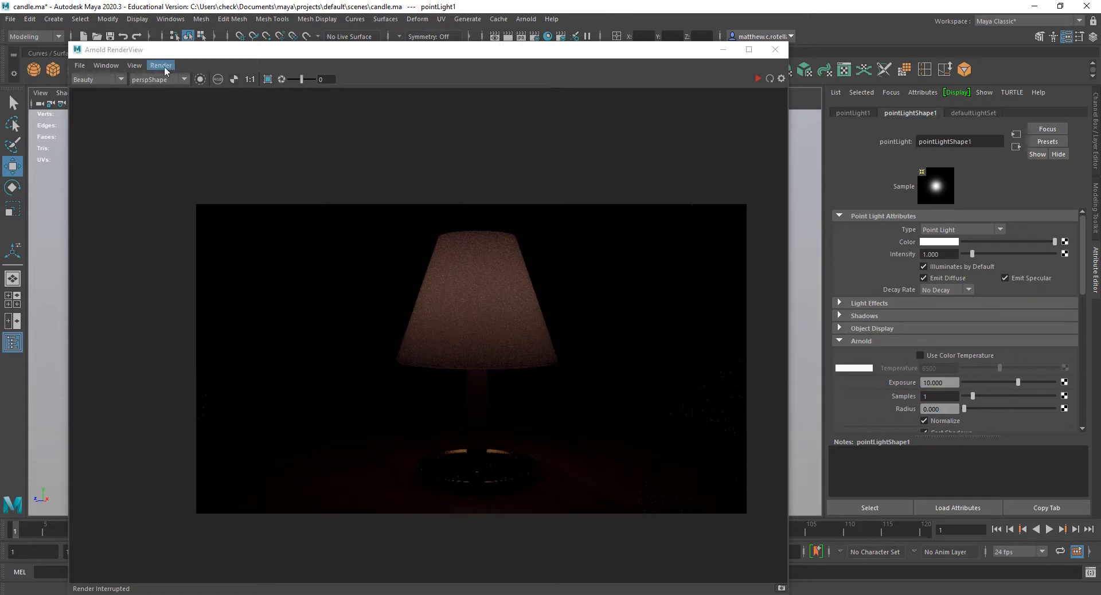
click(160, 64)
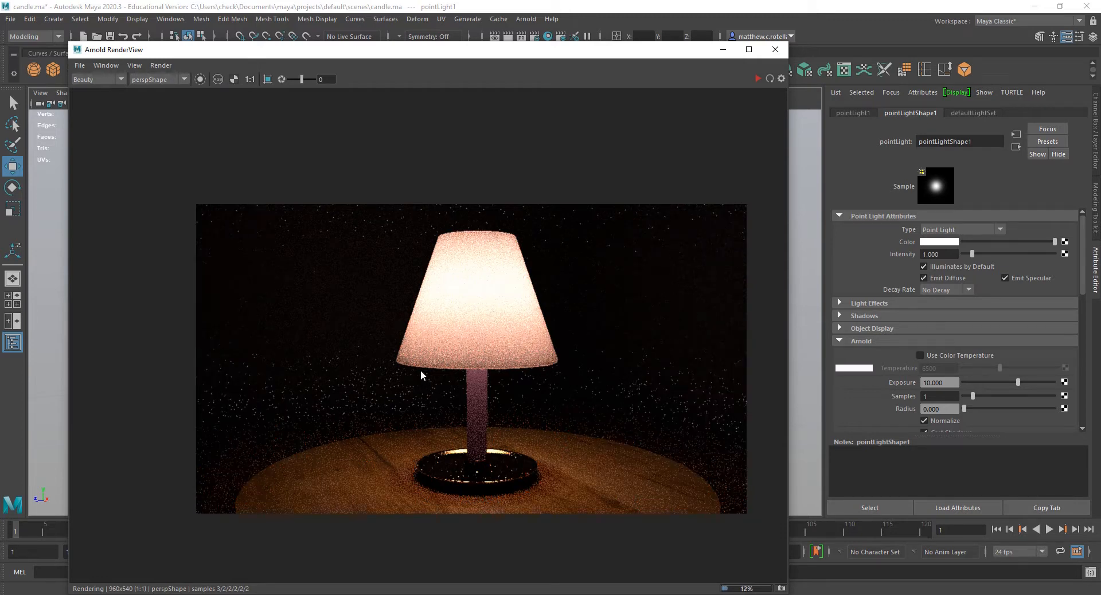
mouse_move(440, 457)
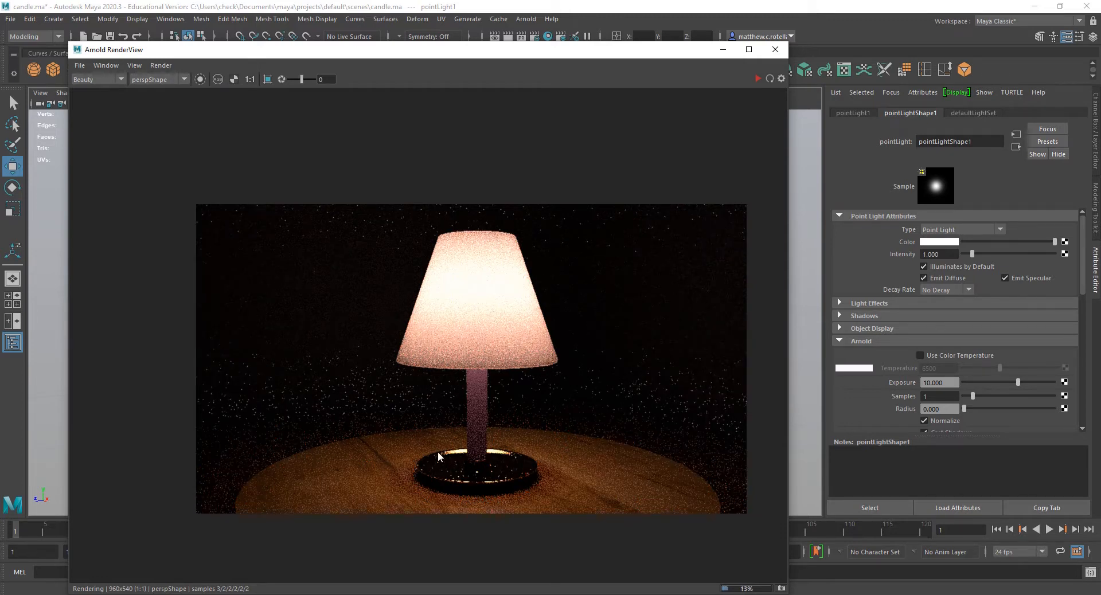
mouse_move(289, 484)
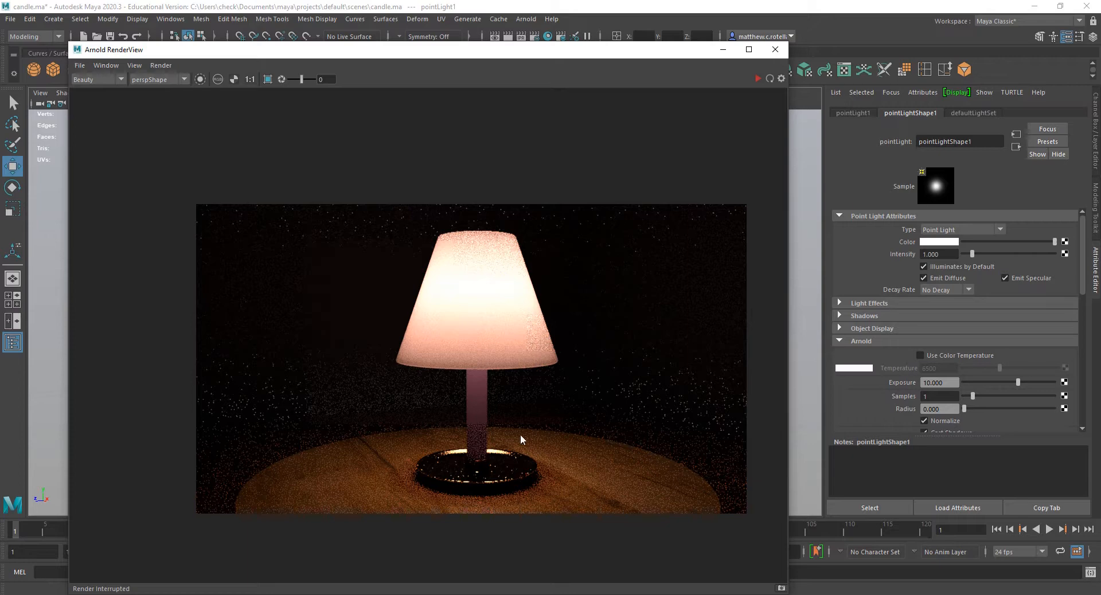
mouse_move(462, 106)
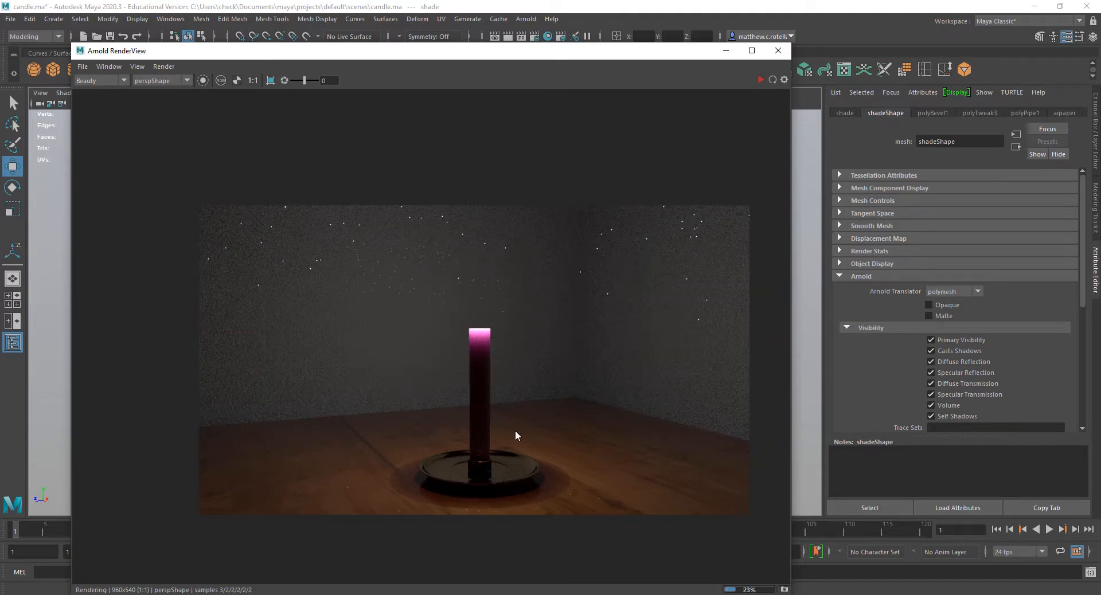
mouse_move(456, 323)
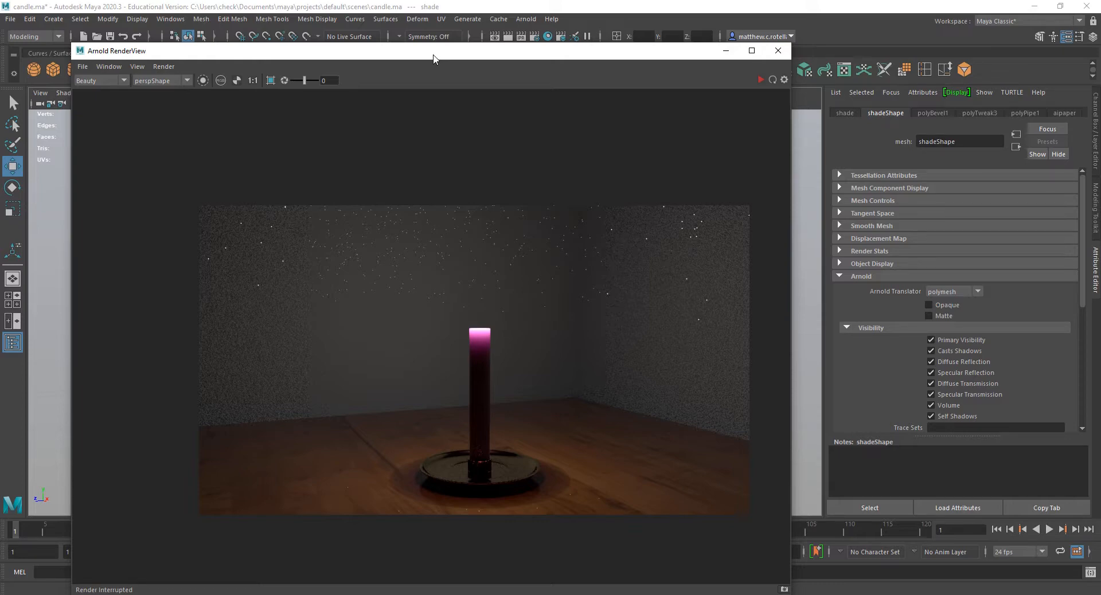
Select pointLight1 above the candle to review its No Decay and exposure 10 attributes
click(777, 51)
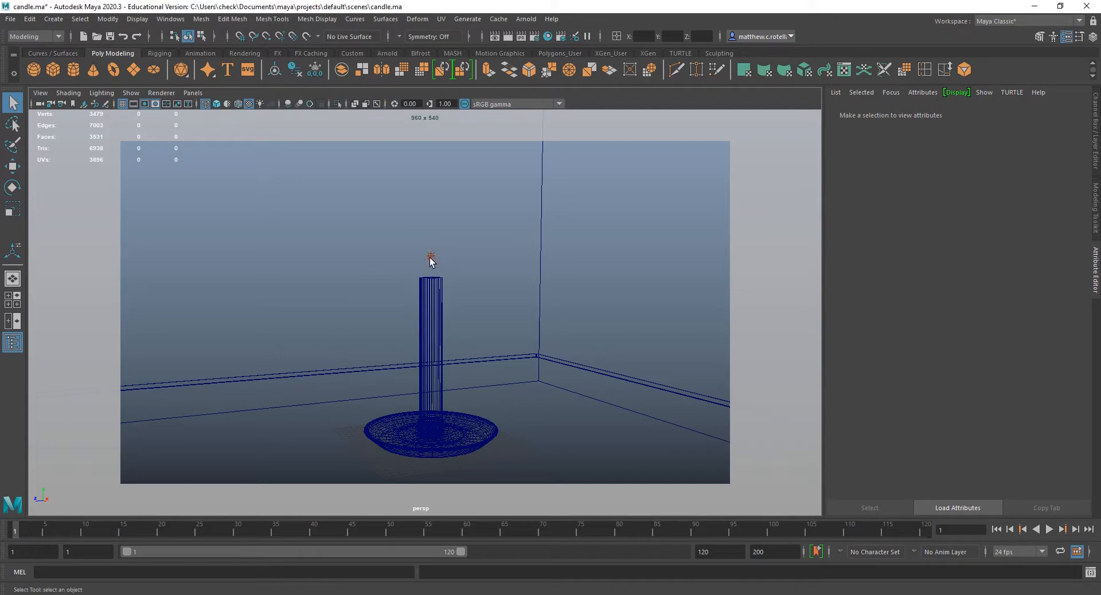
click(430, 256)
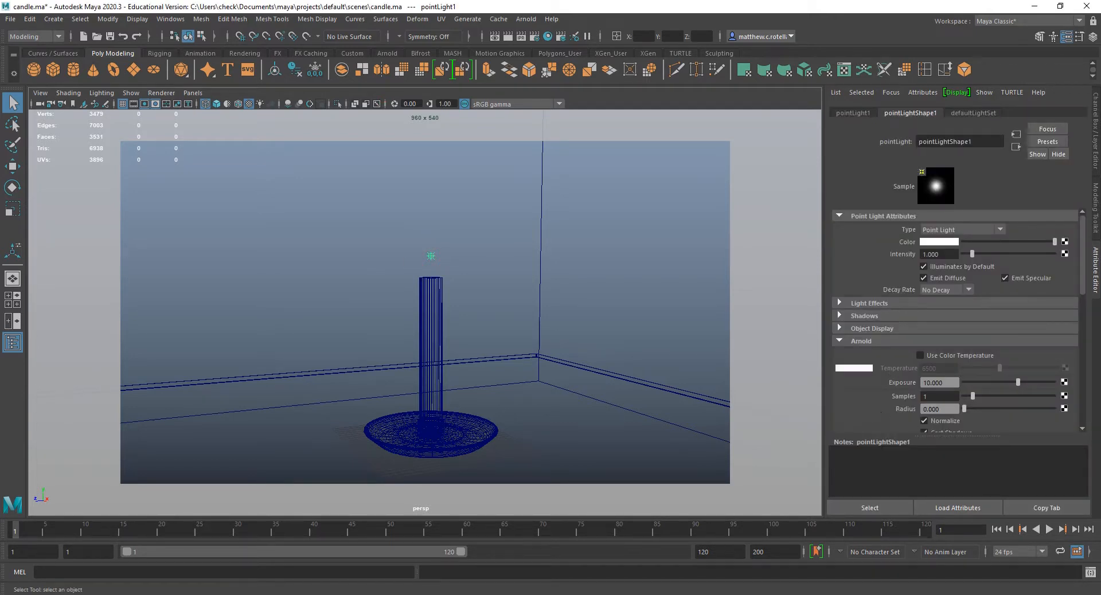
mouse_move(492, 293)
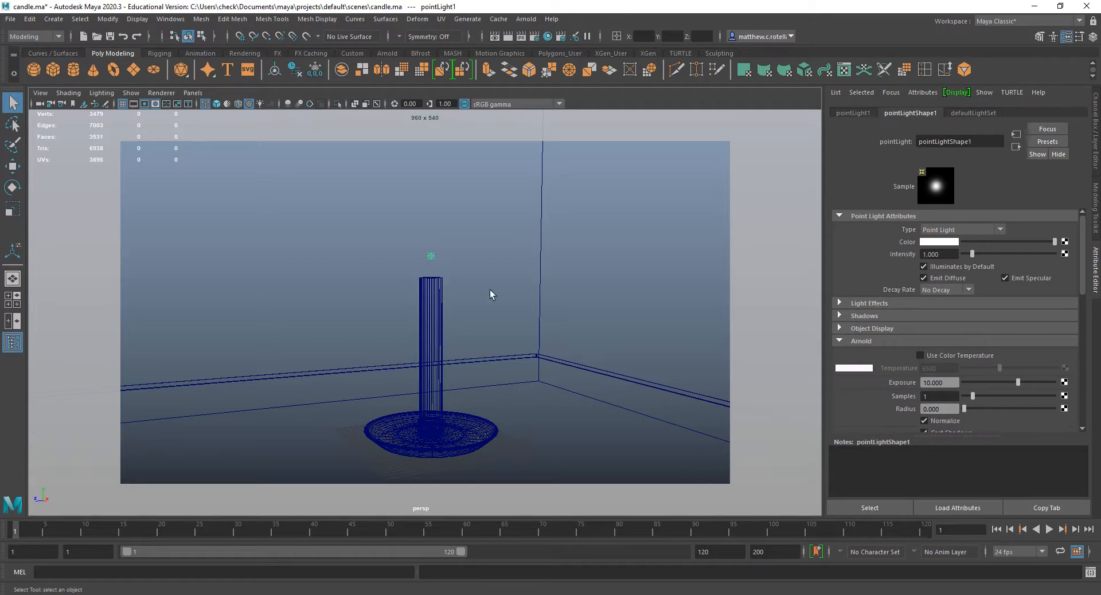
mouse_move(431, 272)
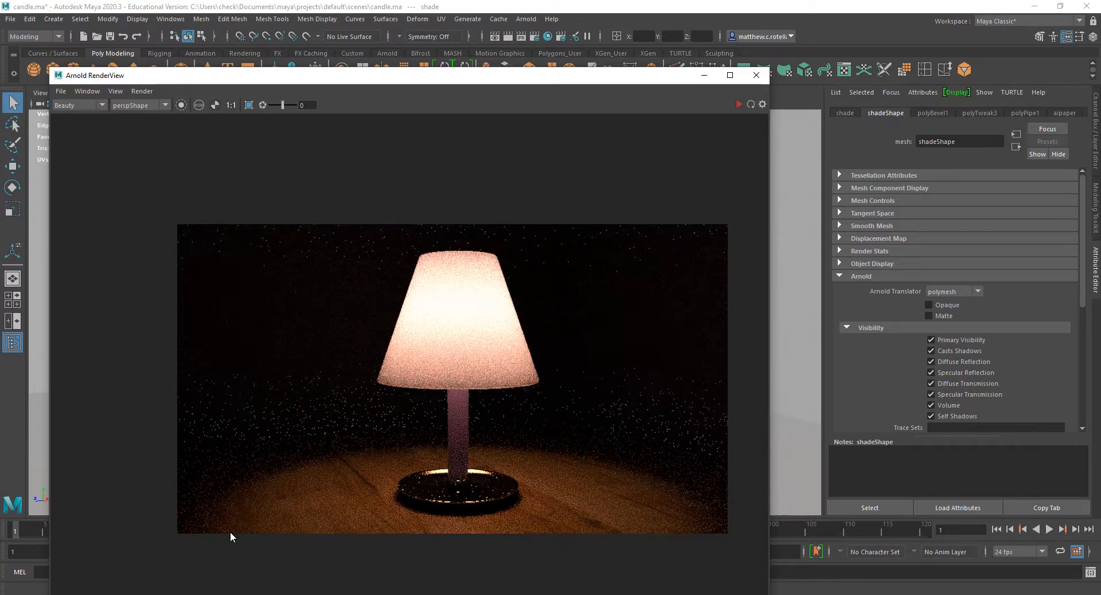
mouse_move(549, 463)
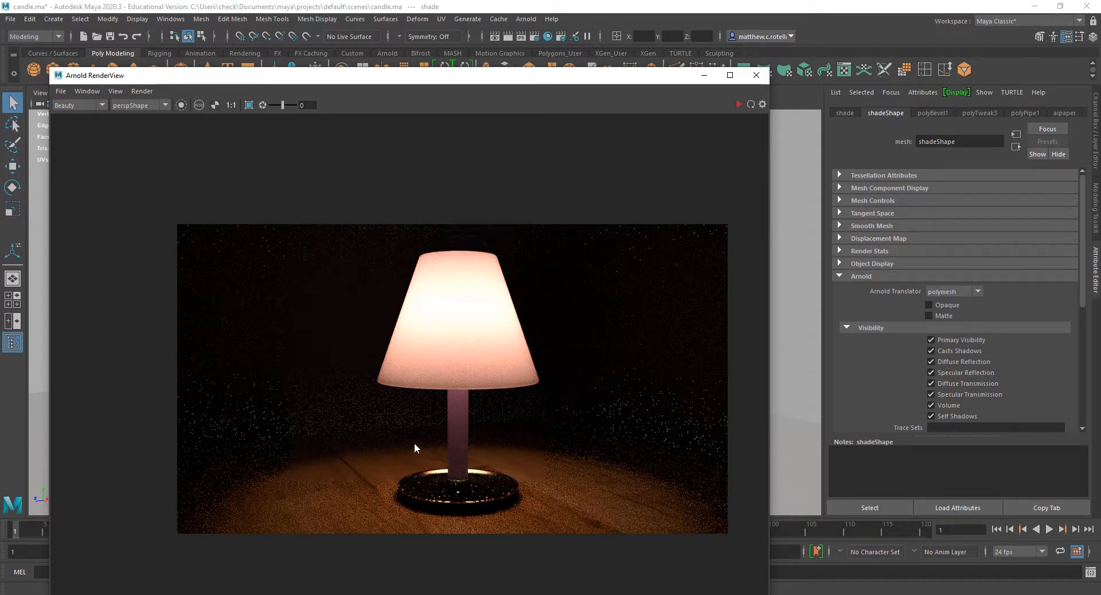
mouse_move(587, 492)
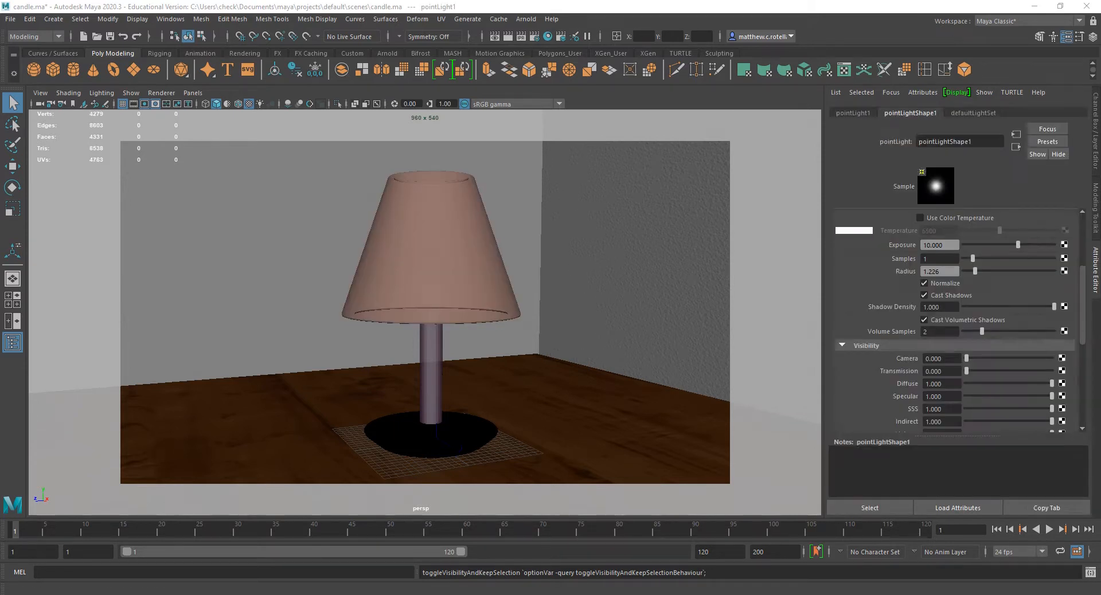
mouse_move(45, 372)
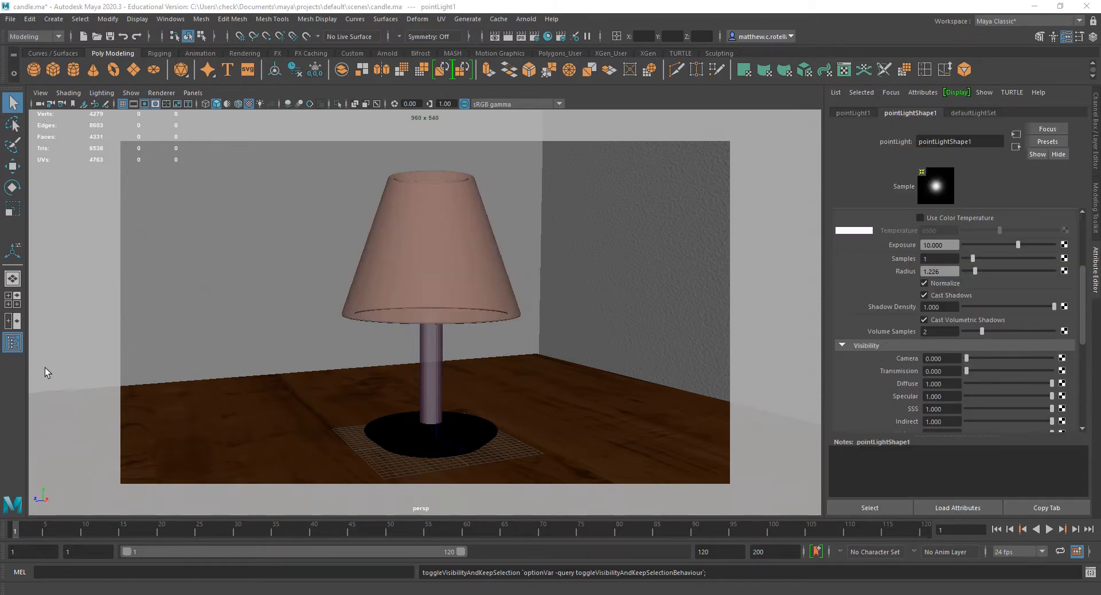
mouse_move(525, 381)
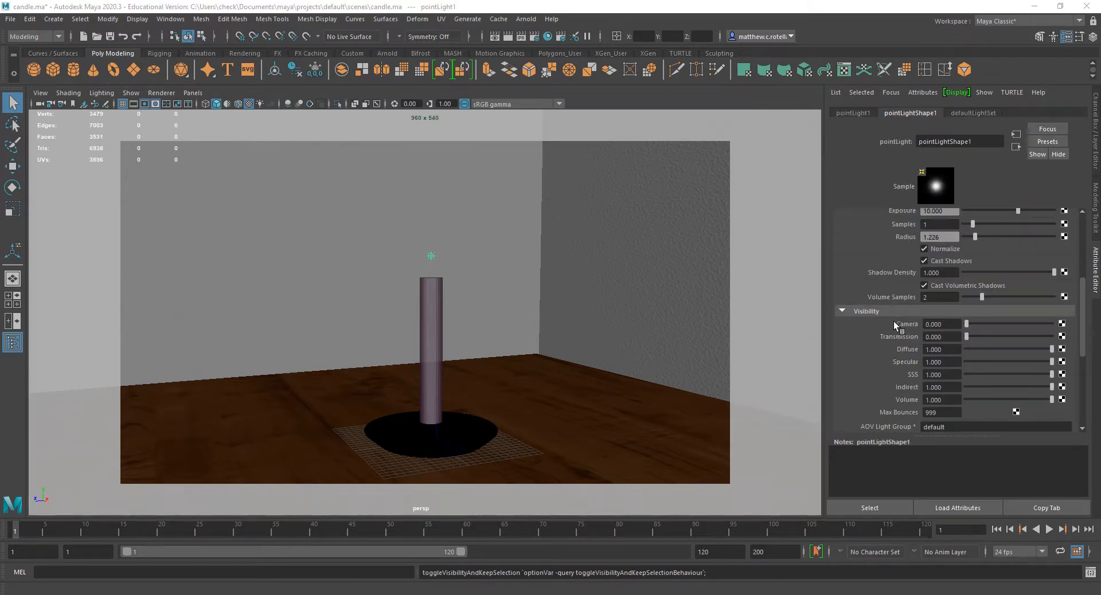
mouse_move(972, 327)
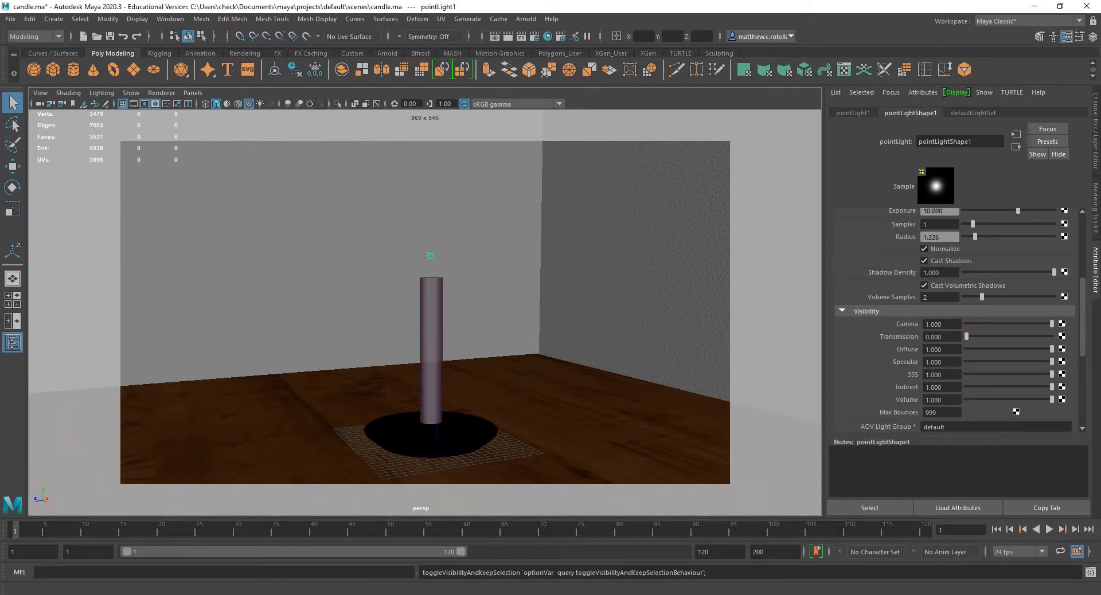
Set the point light's Arnold camera visibility to 1 with the lampshade hidden
click(254, 86)
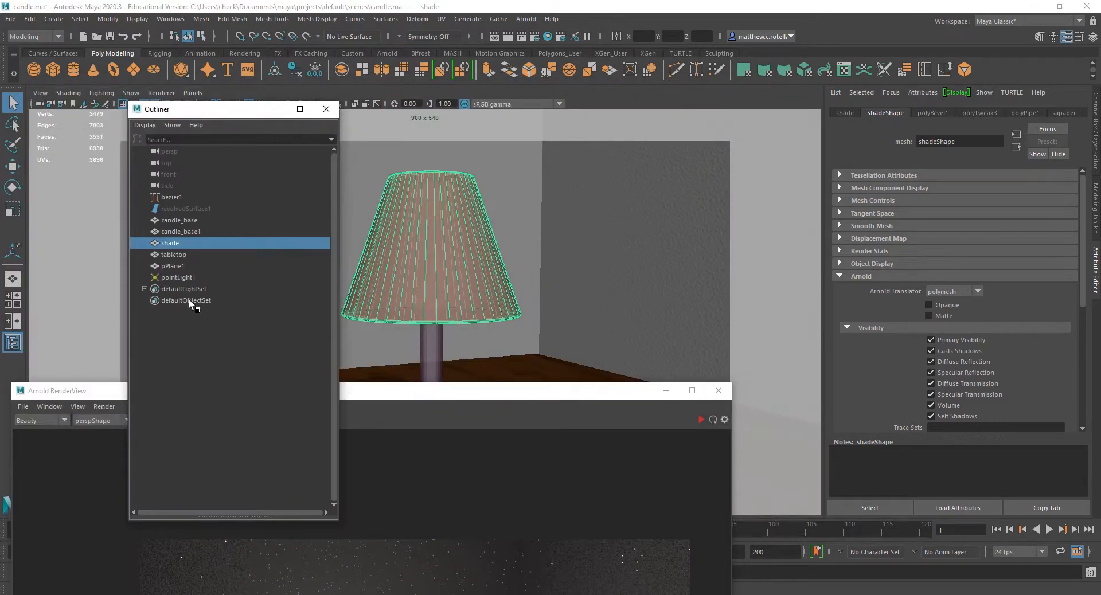
Give pointLight1 a colour temperature of 5062 and start an interactive IPR render
click(177, 278)
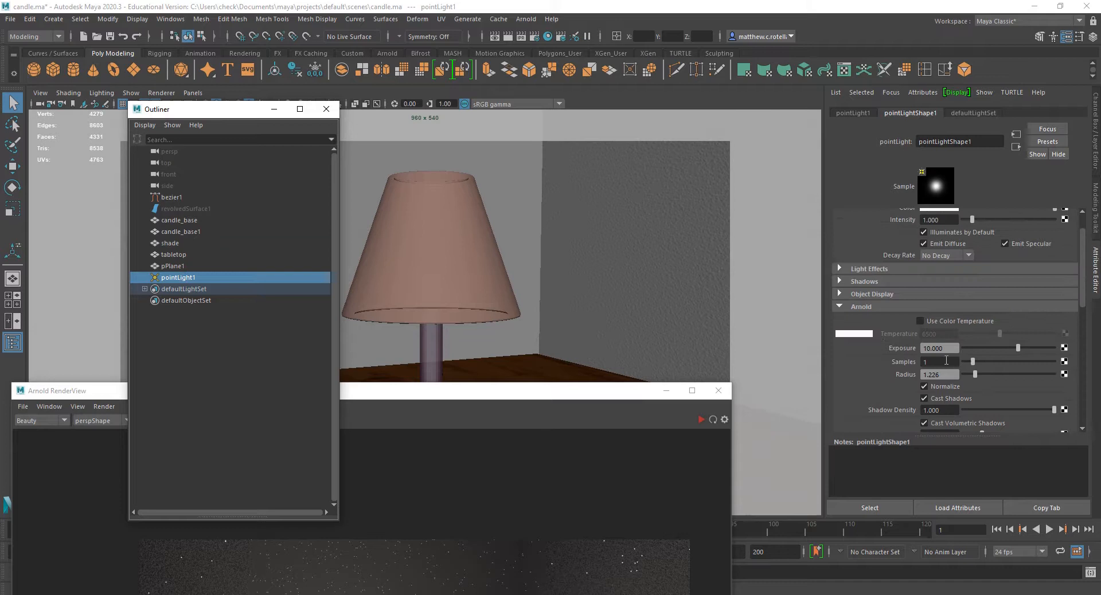
click(925, 322)
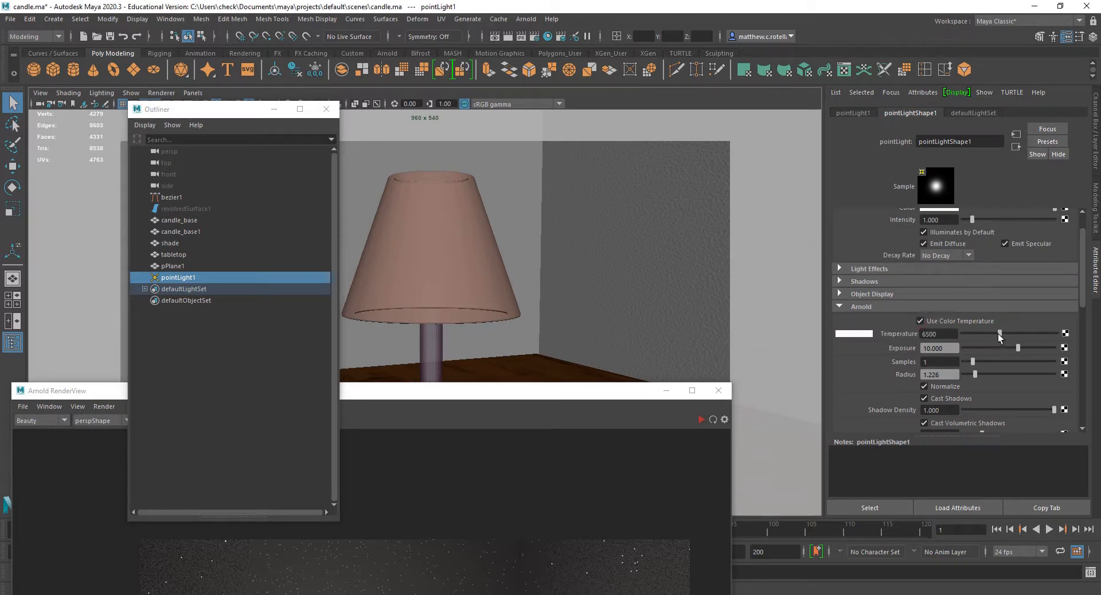
drag(1001, 334, 995, 334)
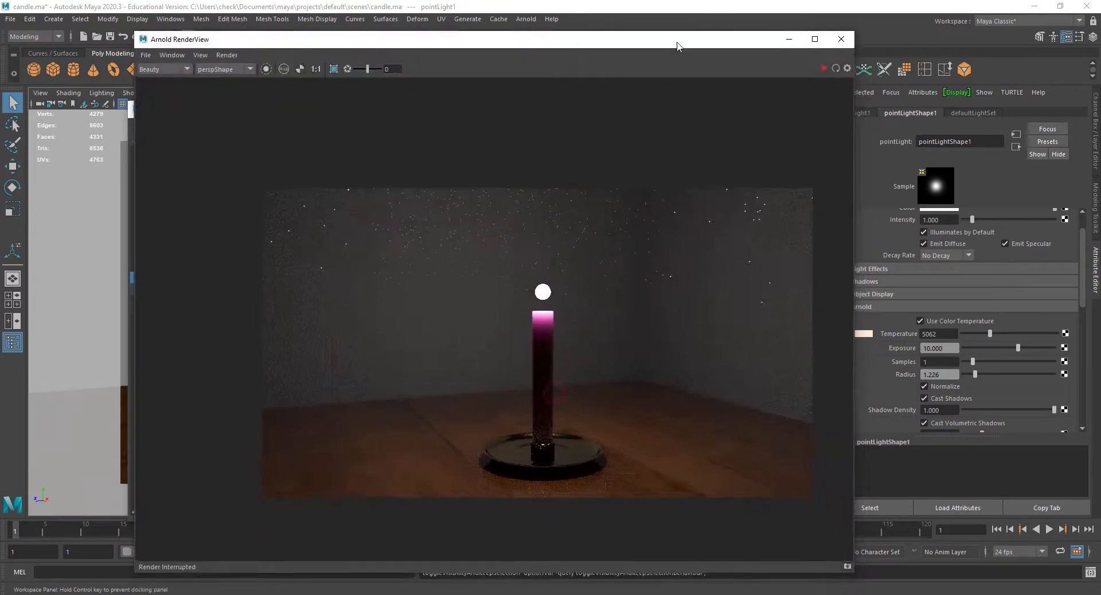
click(224, 64)
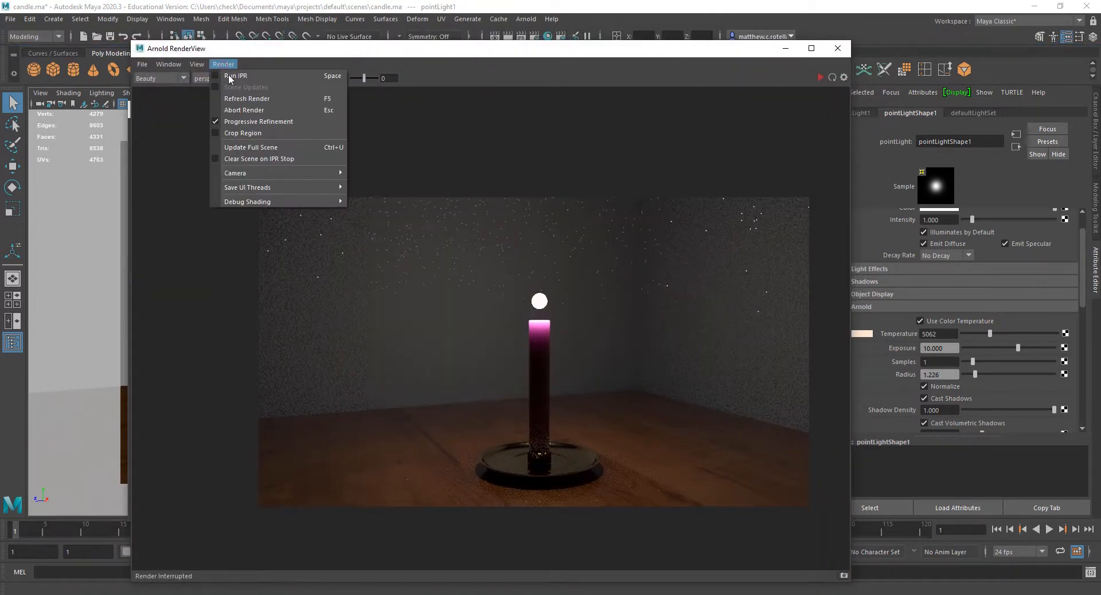
click(236, 76)
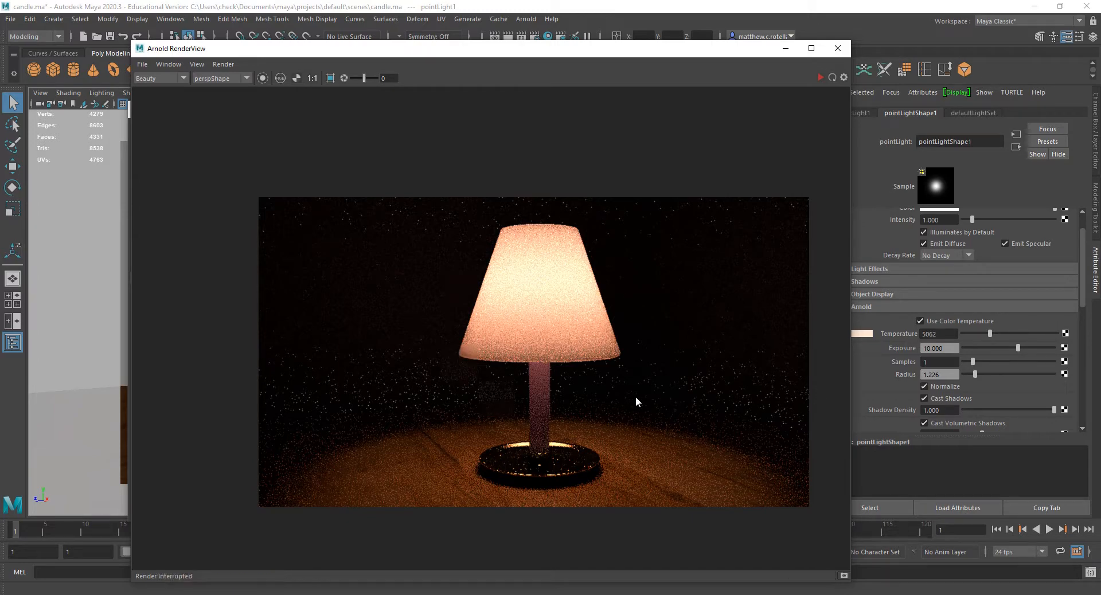
Raise the light's samples to 3 for a cleaner warm render of the lamp
drag(973, 362, 990, 361)
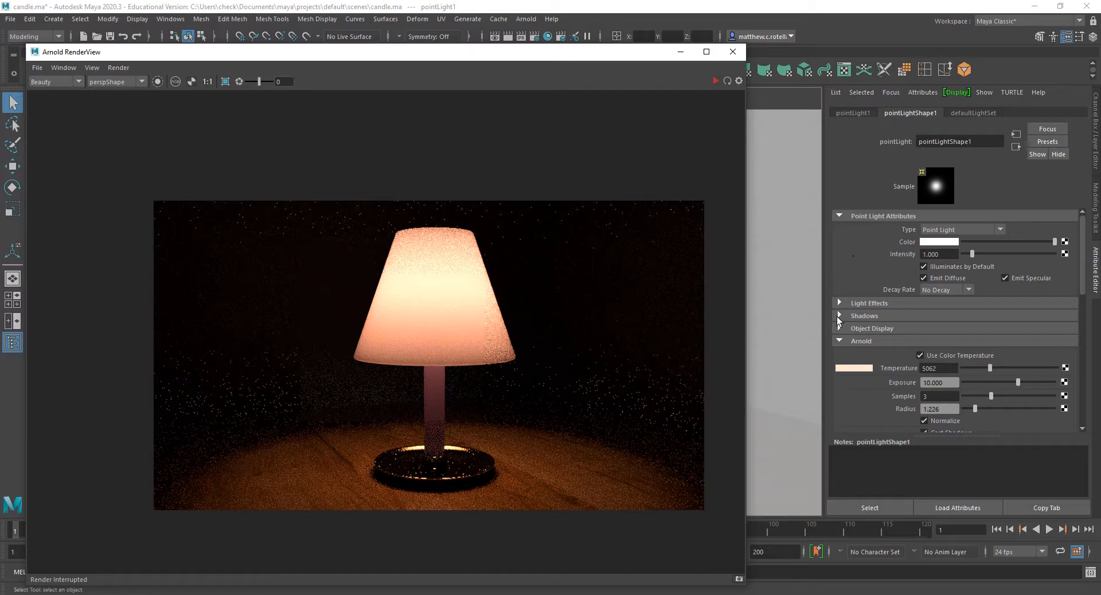
mouse_move(351, 440)
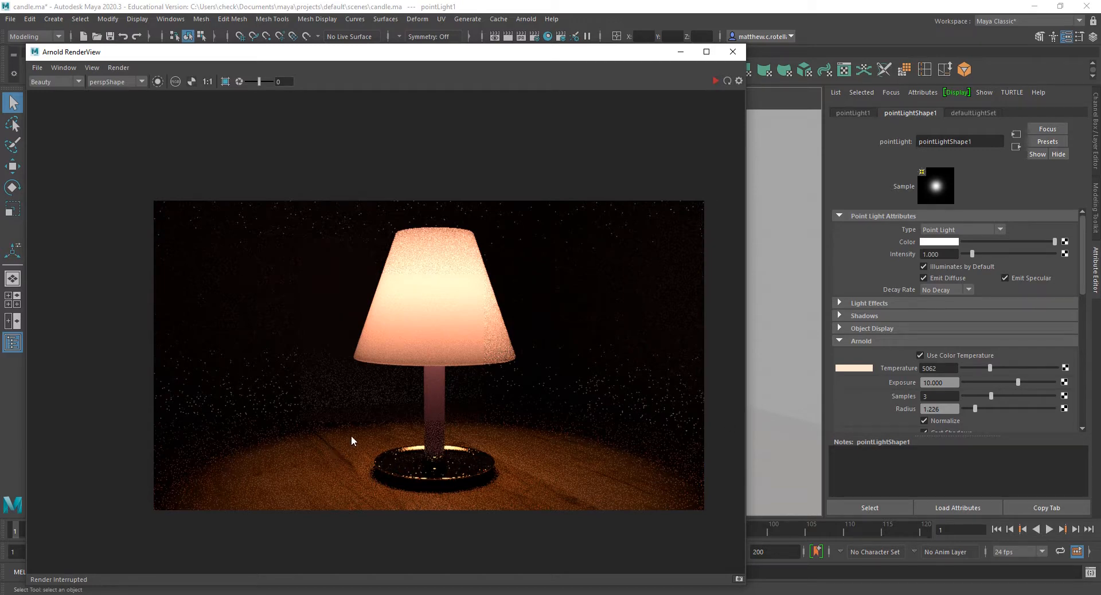
mouse_move(501, 379)
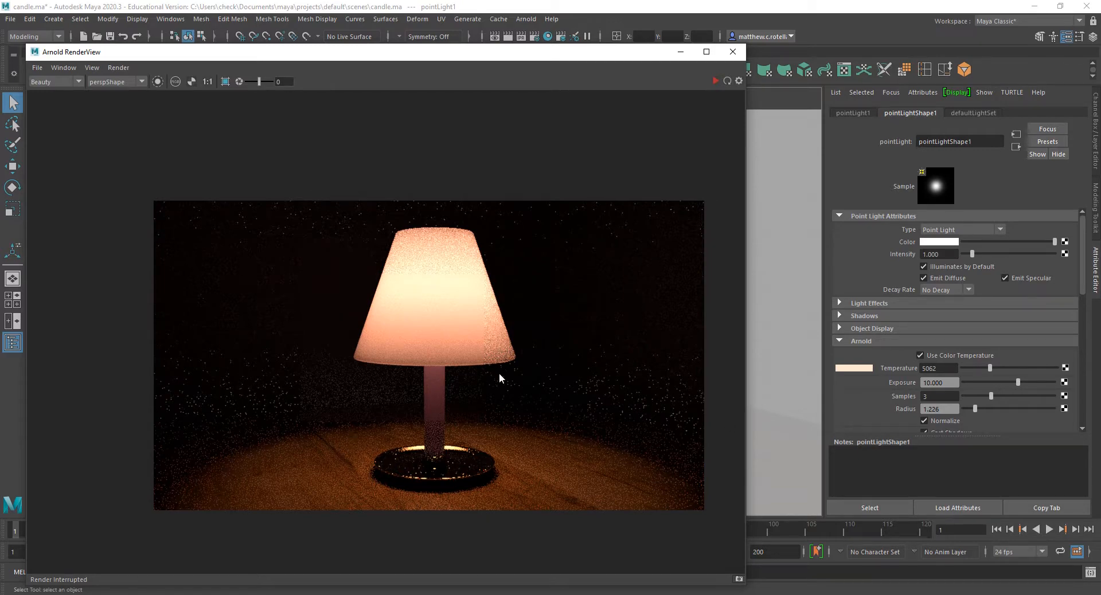
mouse_move(579, 374)
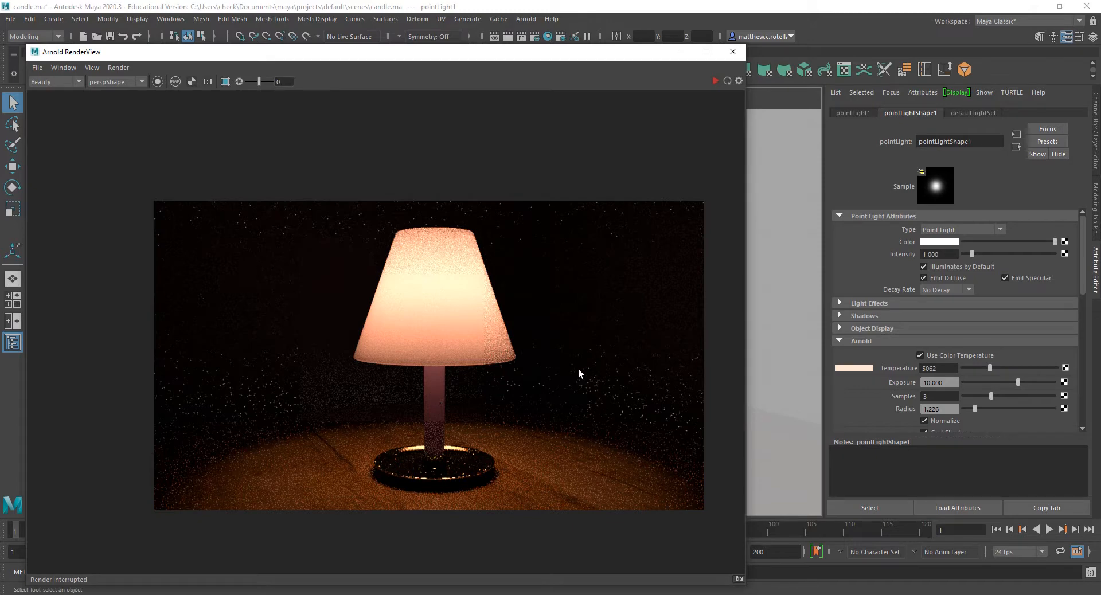
scroll(down, 3)
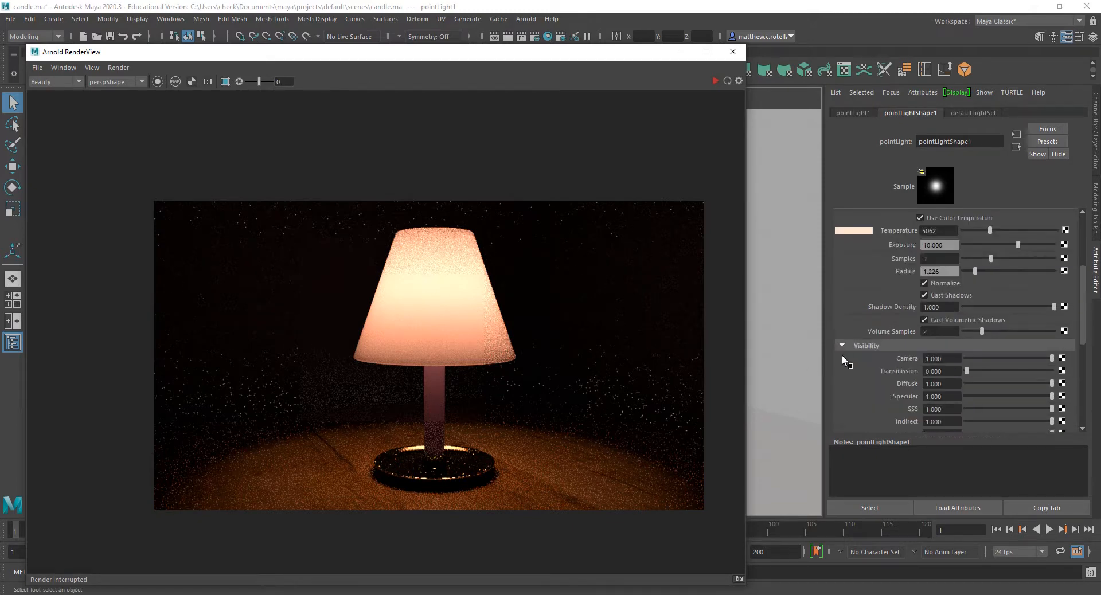
scroll(down, 3)
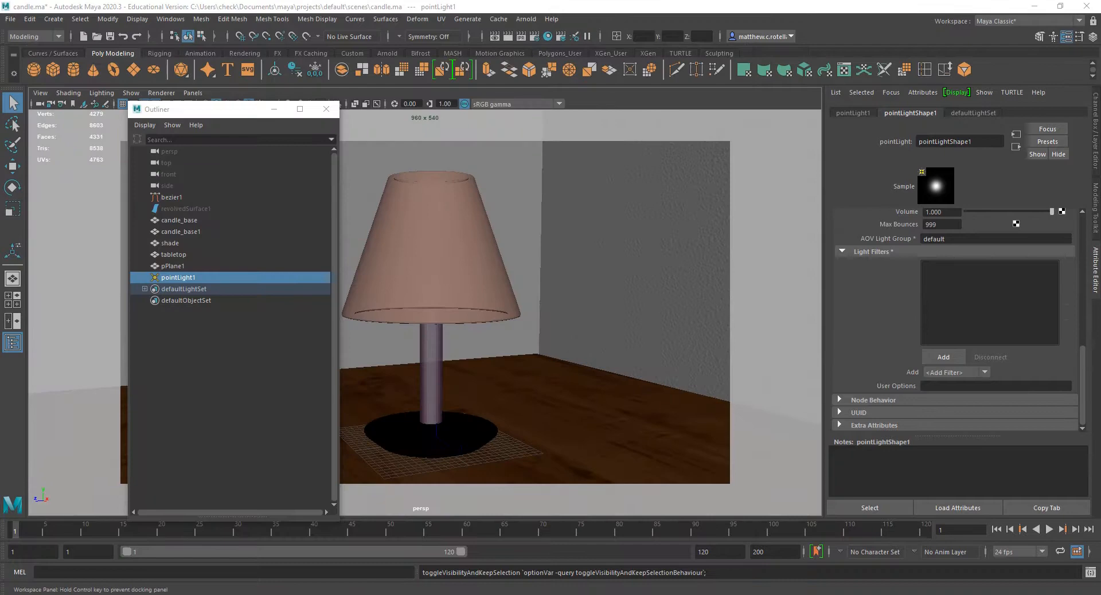
Attach a Light Decay filter (aiLightDecay2) to the point light and show its attenuation settings
click(170, 243)
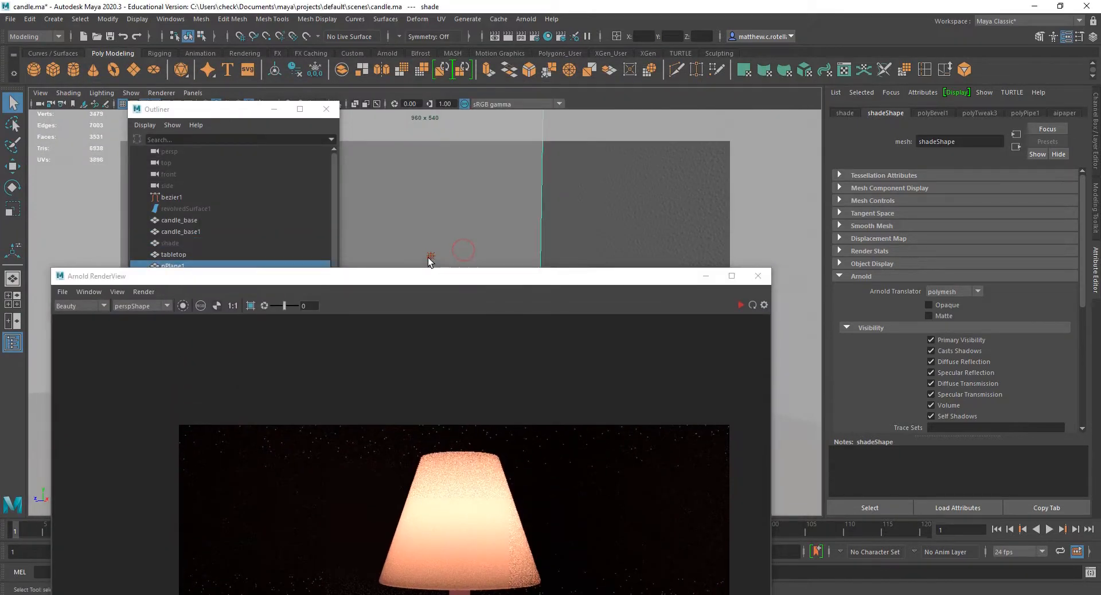
click(173, 265)
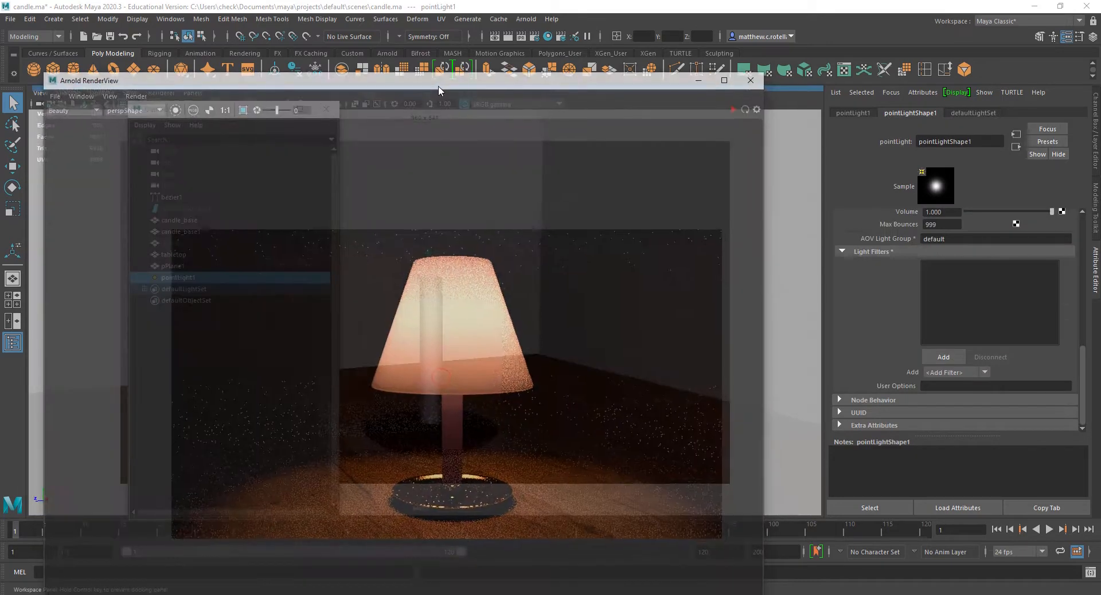
click(943, 357)
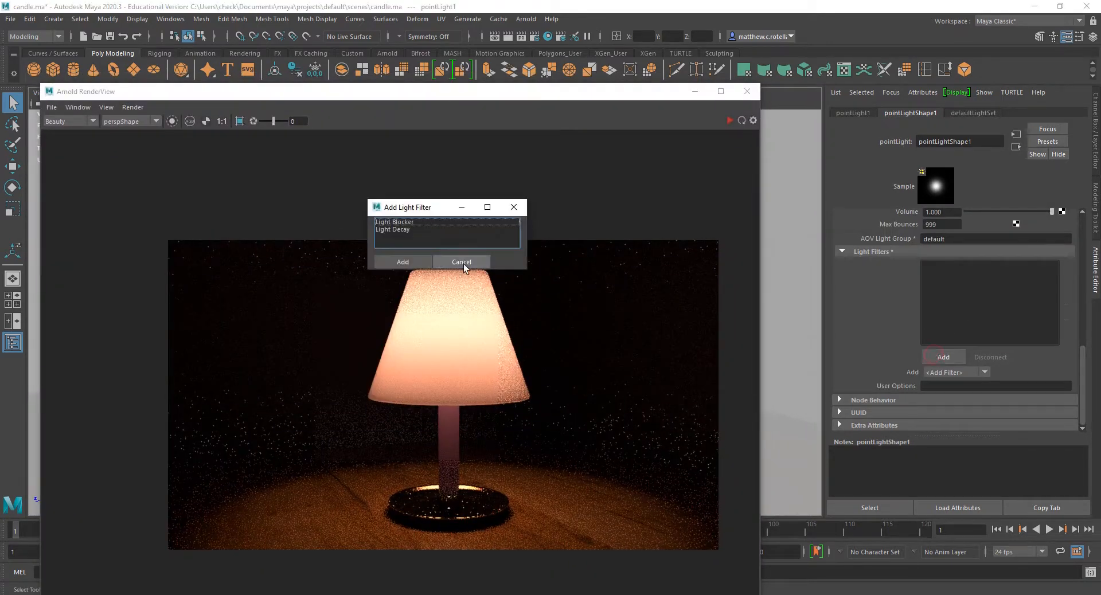
click(402, 262)
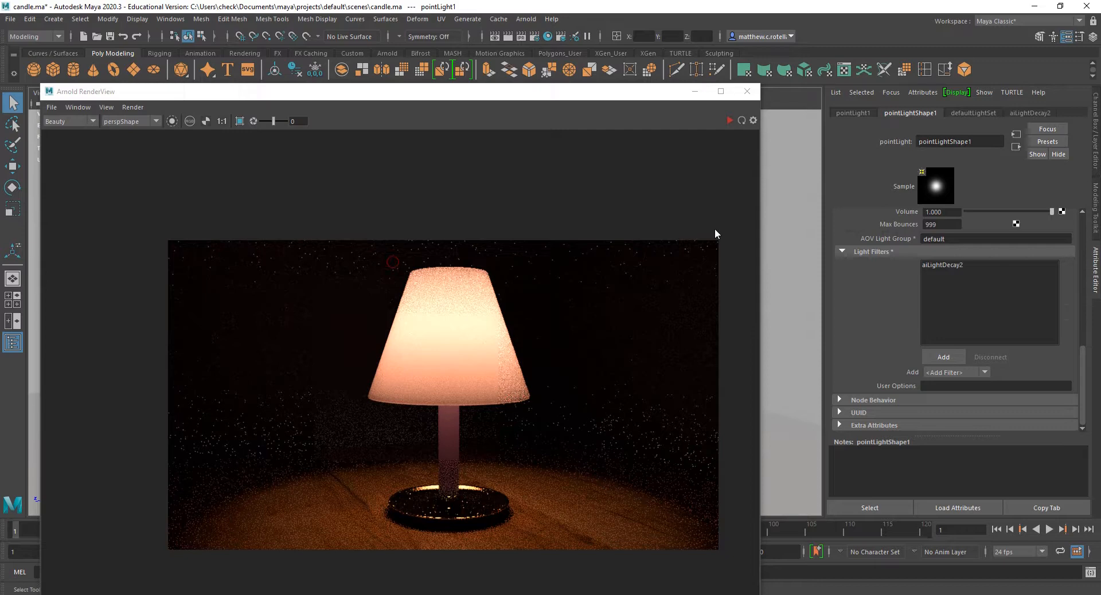
click(1030, 113)
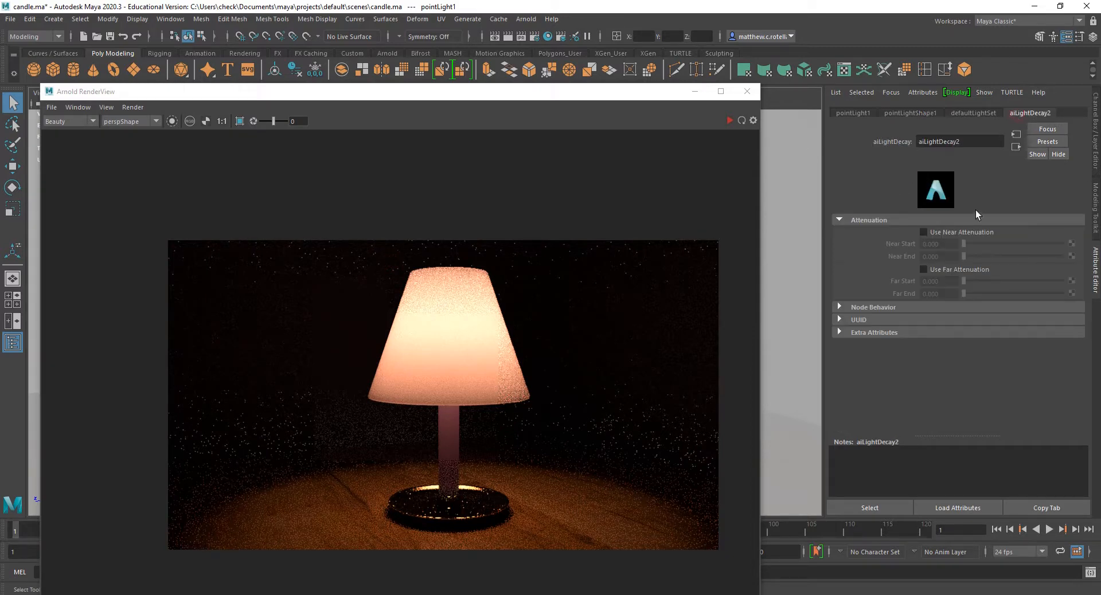
mouse_move(924, 294)
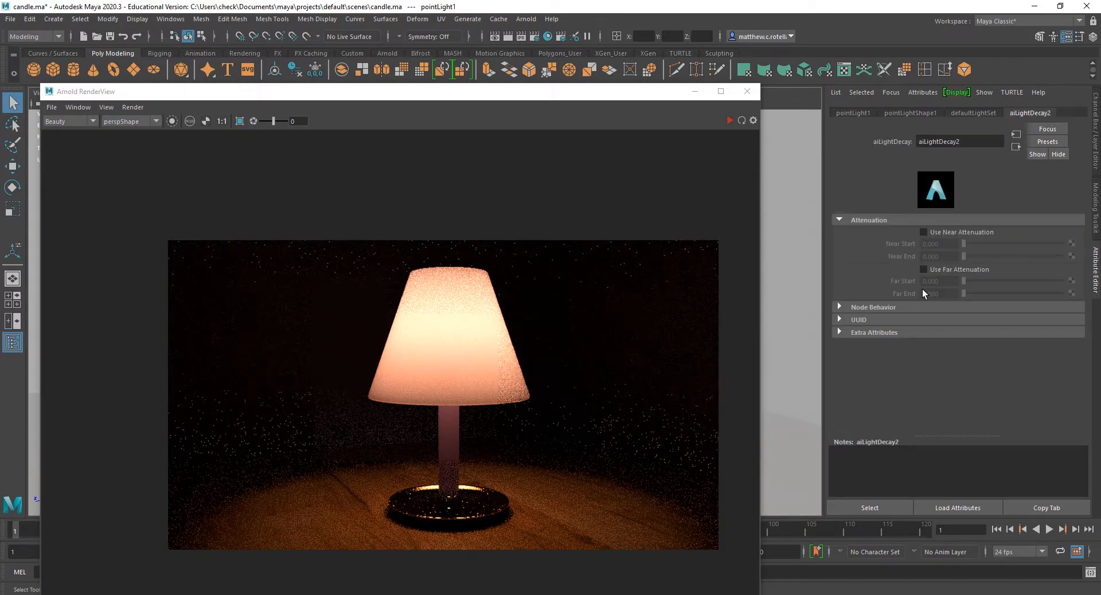
mouse_move(700, 495)
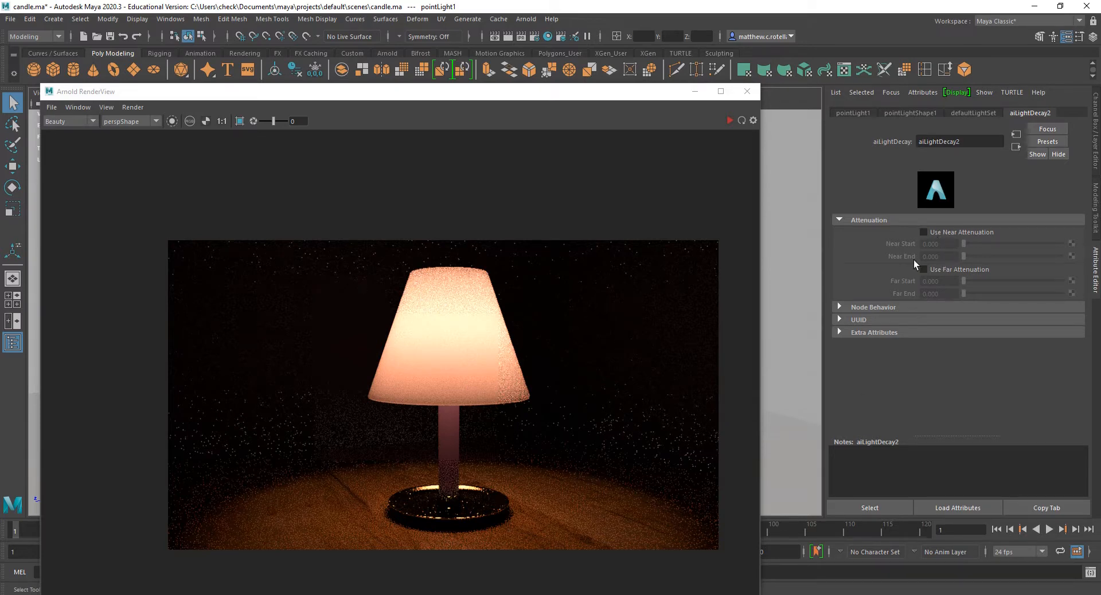
Enable far attenuation on aiLightDecay2 with far start 0 and far end 50
click(923, 270)
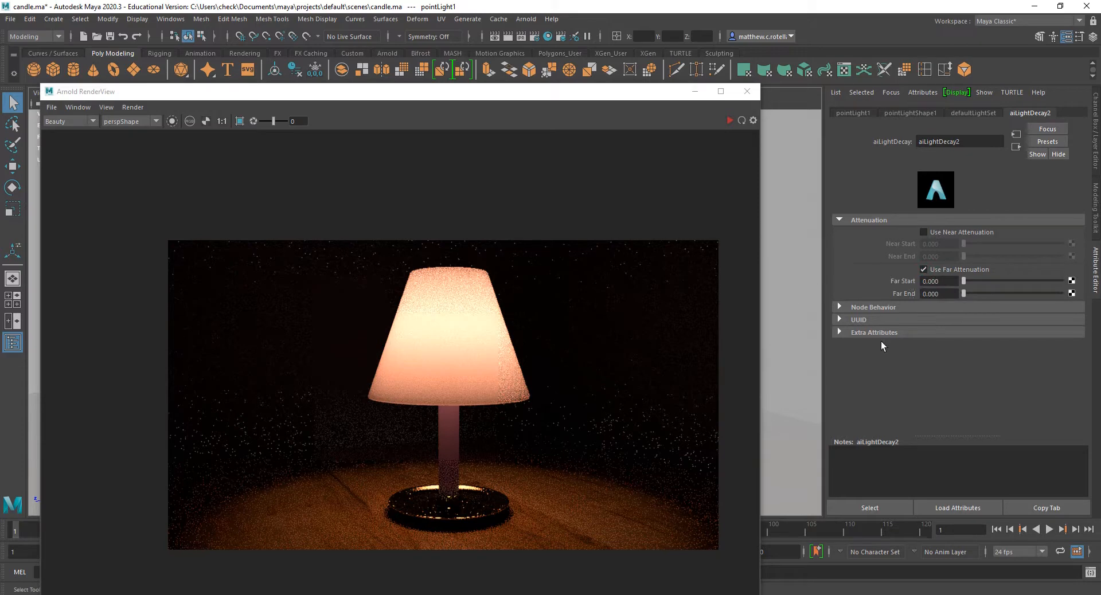
click(939, 281)
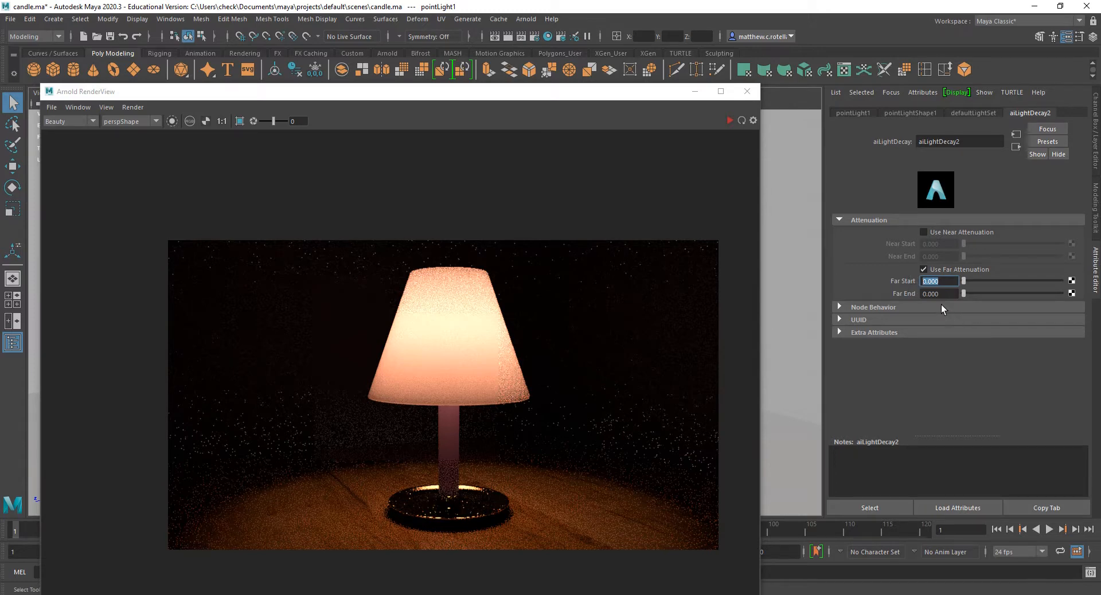
mouse_move(1059, 319)
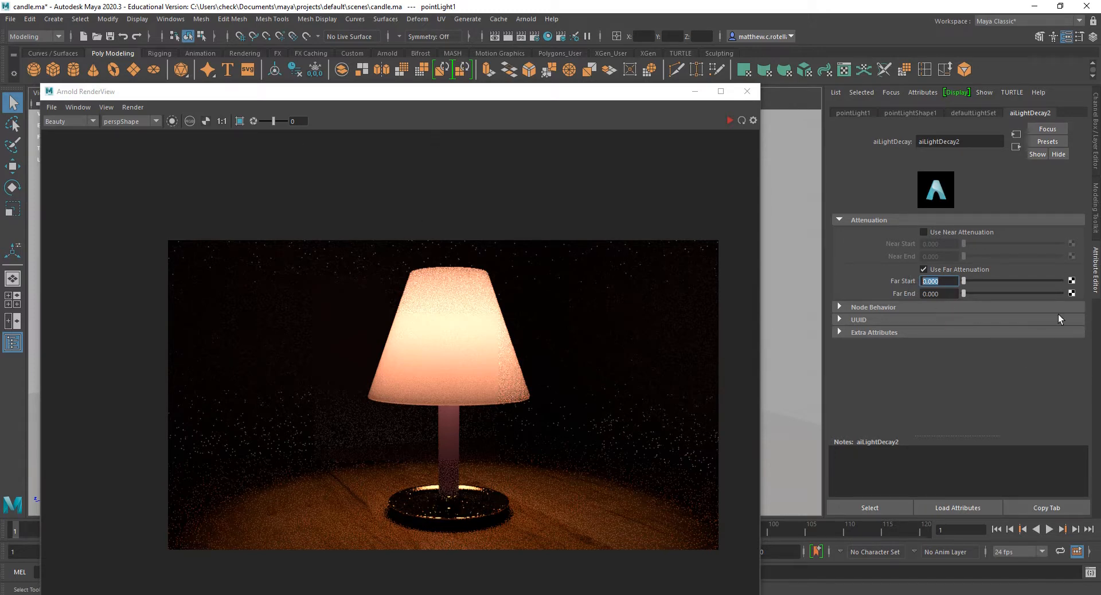
drag(963, 293, 969, 294)
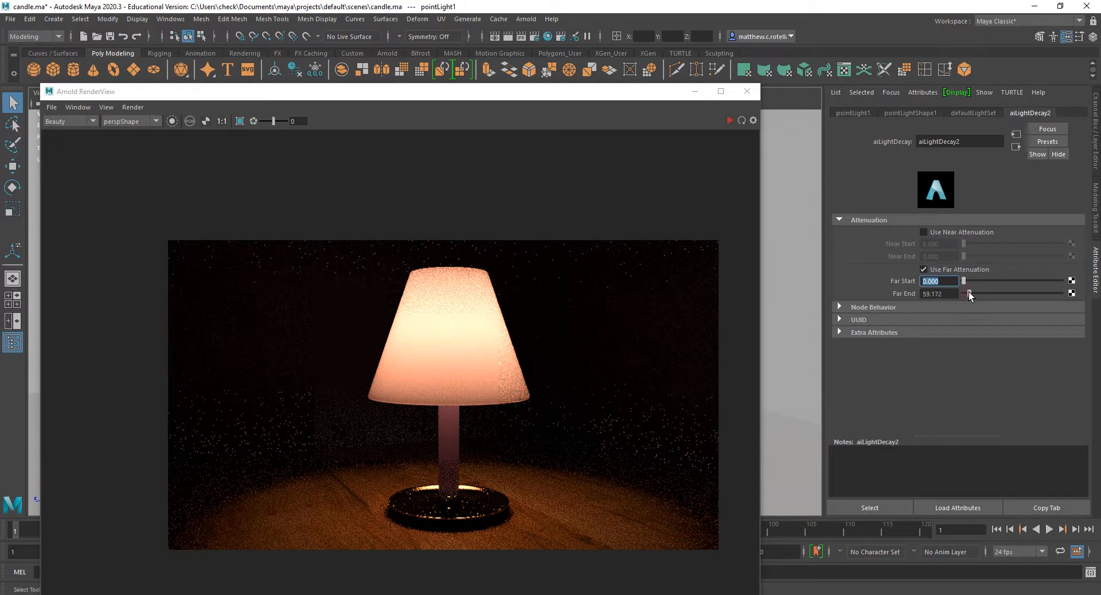
click(937, 294)
text(50.000)
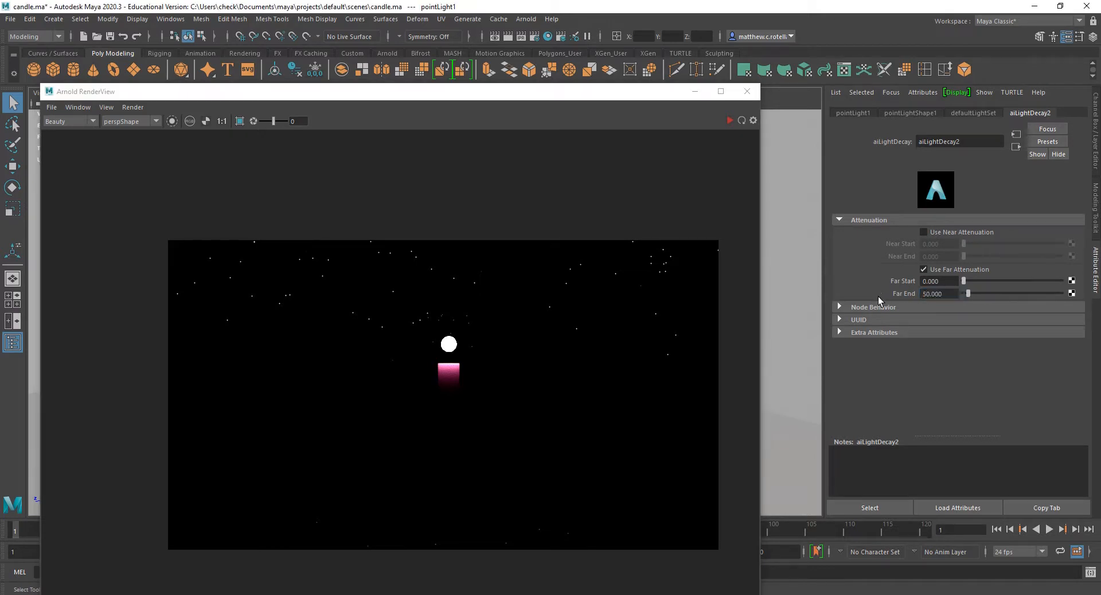
click(132, 106)
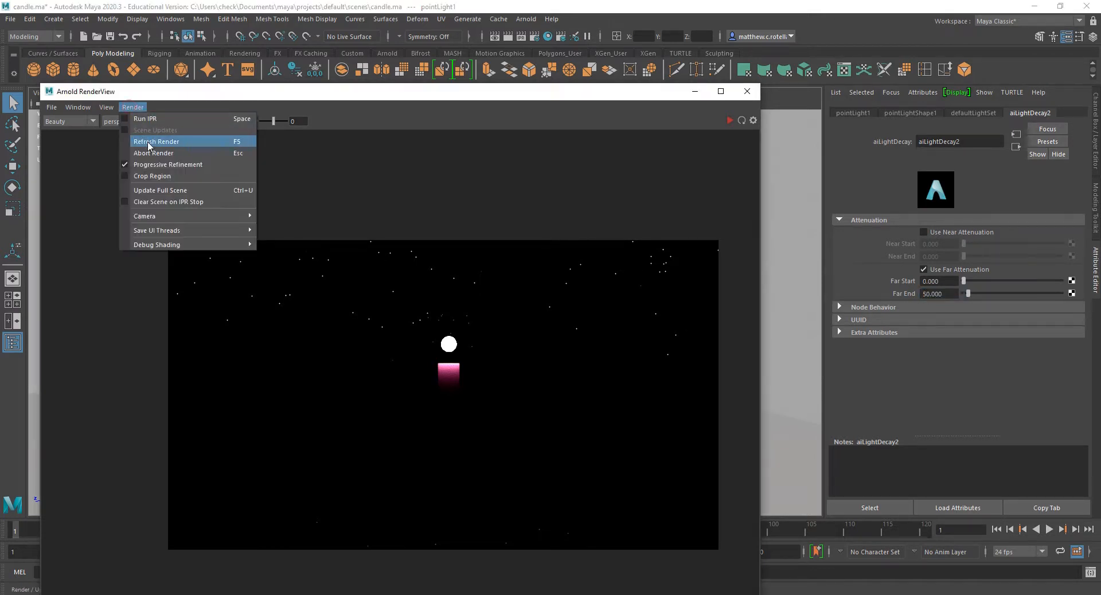
Refresh the render, then set far end 100 and far start 30 and close the RenderView
click(156, 142)
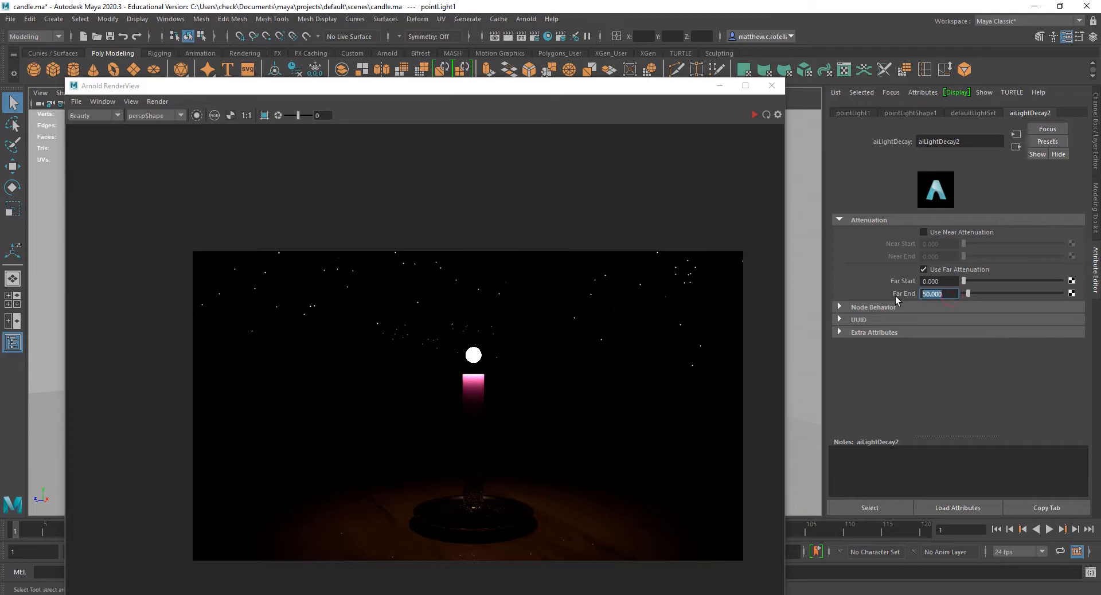
text(100.000)
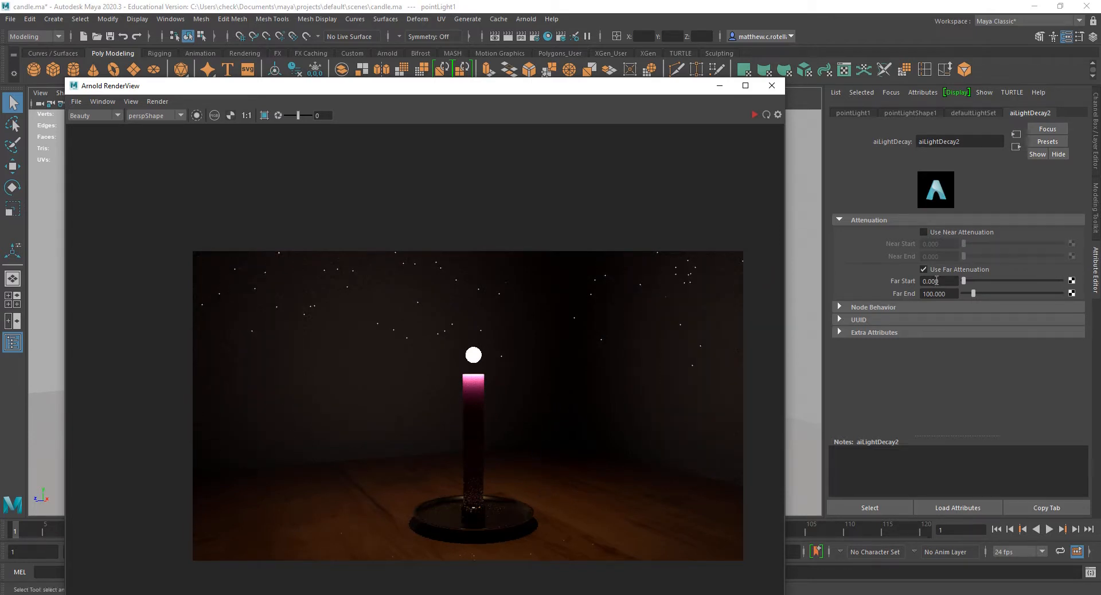
triple_click(940, 281)
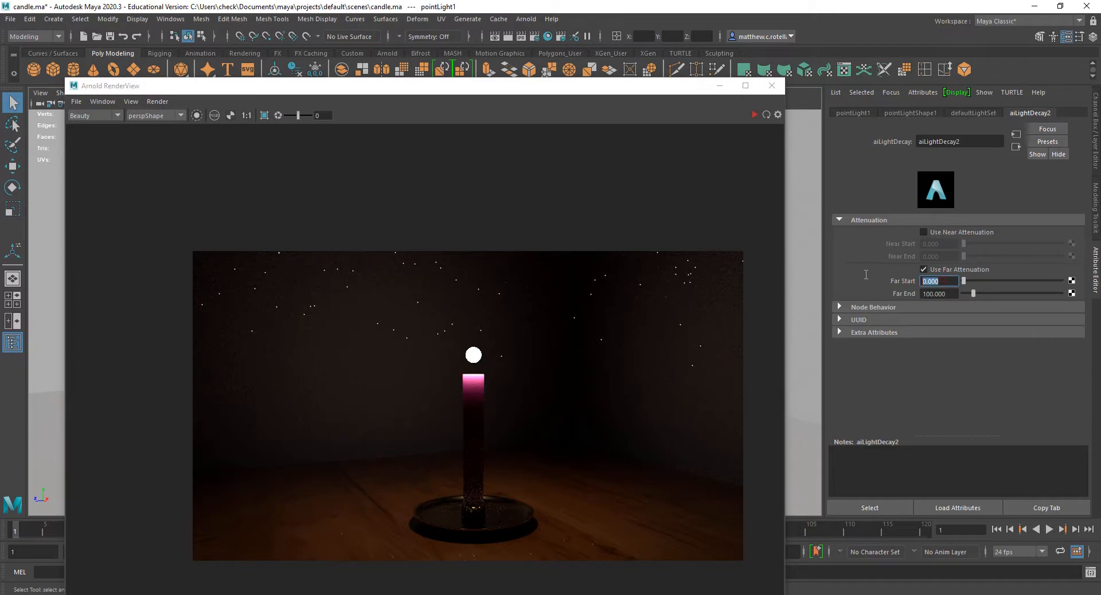
mouse_move(483, 428)
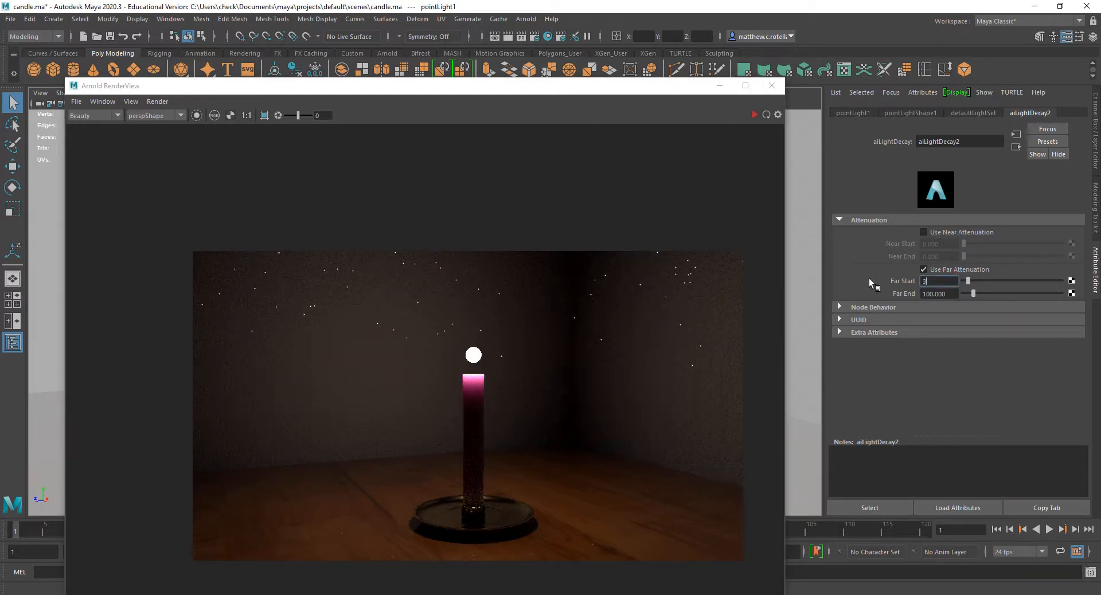
text(0)
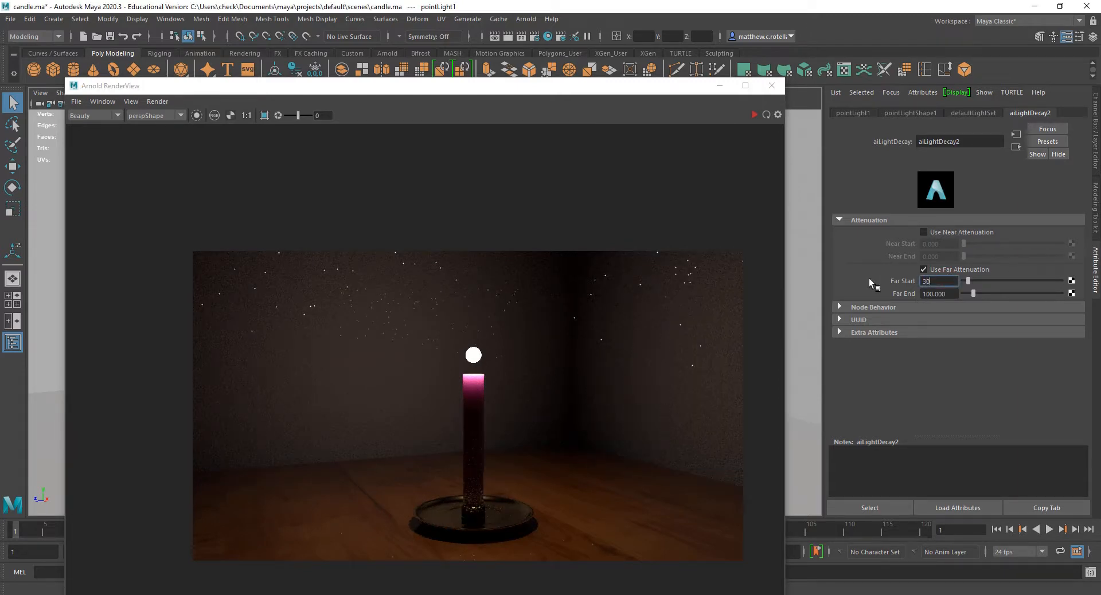
click(157, 100)
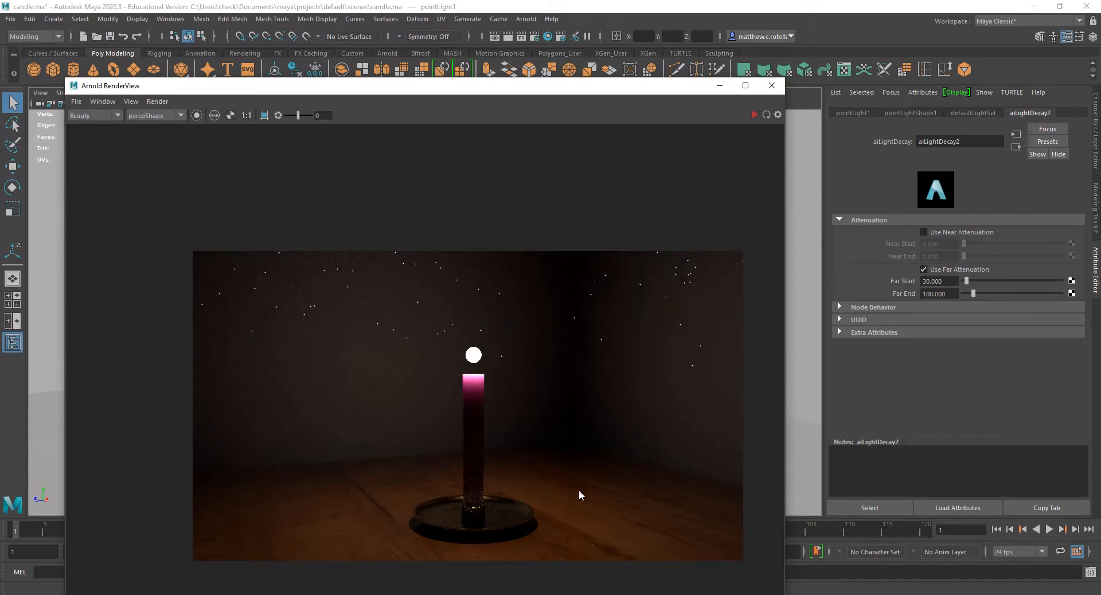
mouse_move(527, 332)
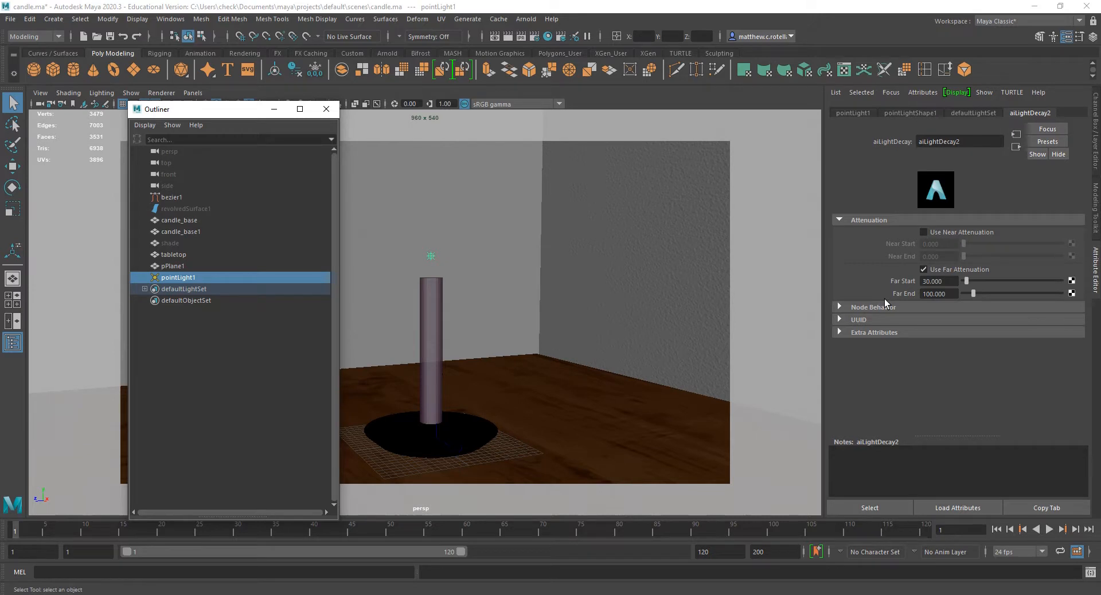
Unhide the lamp shade from the Outliner and re-render the whole lamp glowing warmly
click(854, 114)
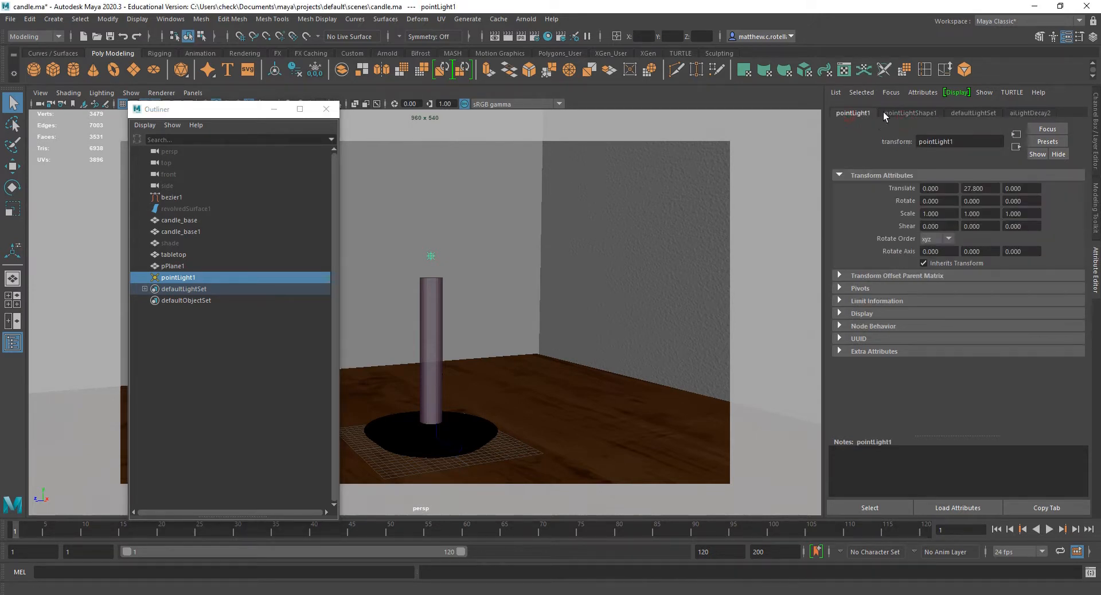
click(909, 114)
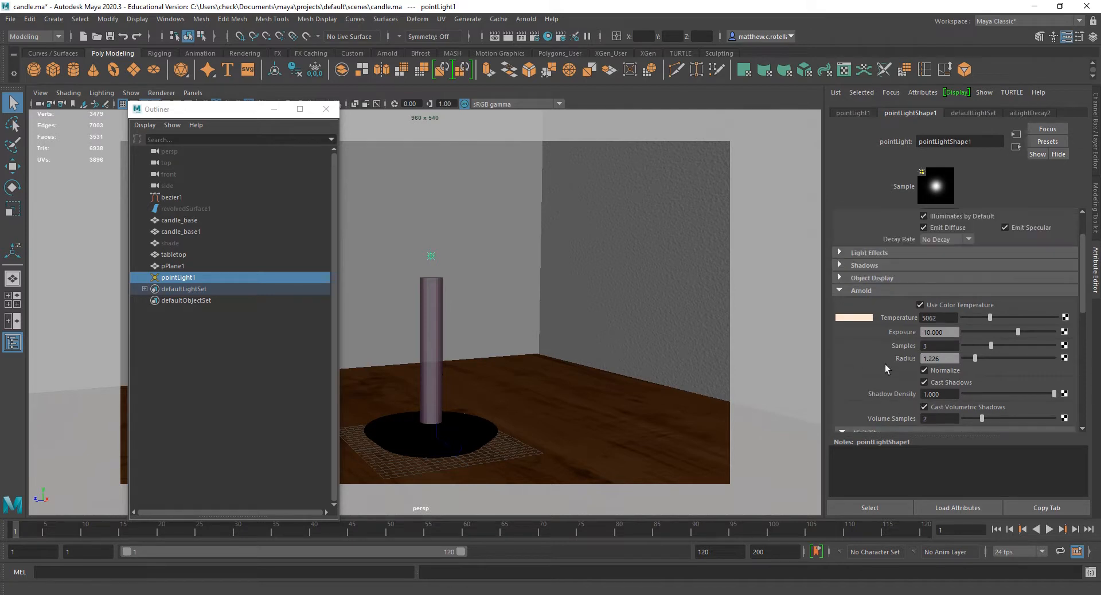
mouse_move(875, 355)
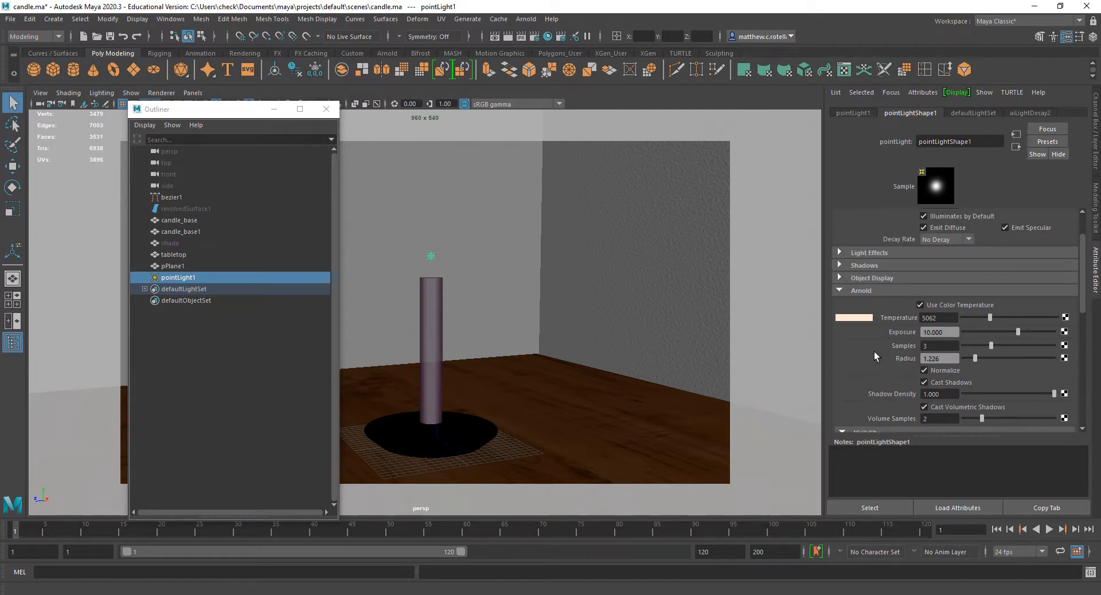
mouse_move(441, 372)
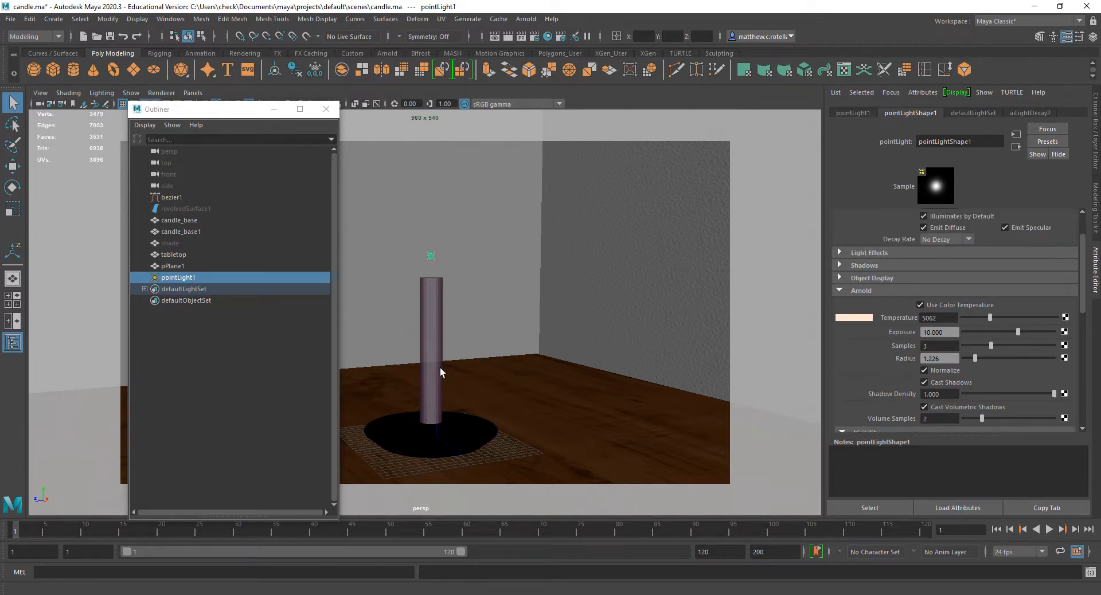
click(169, 243)
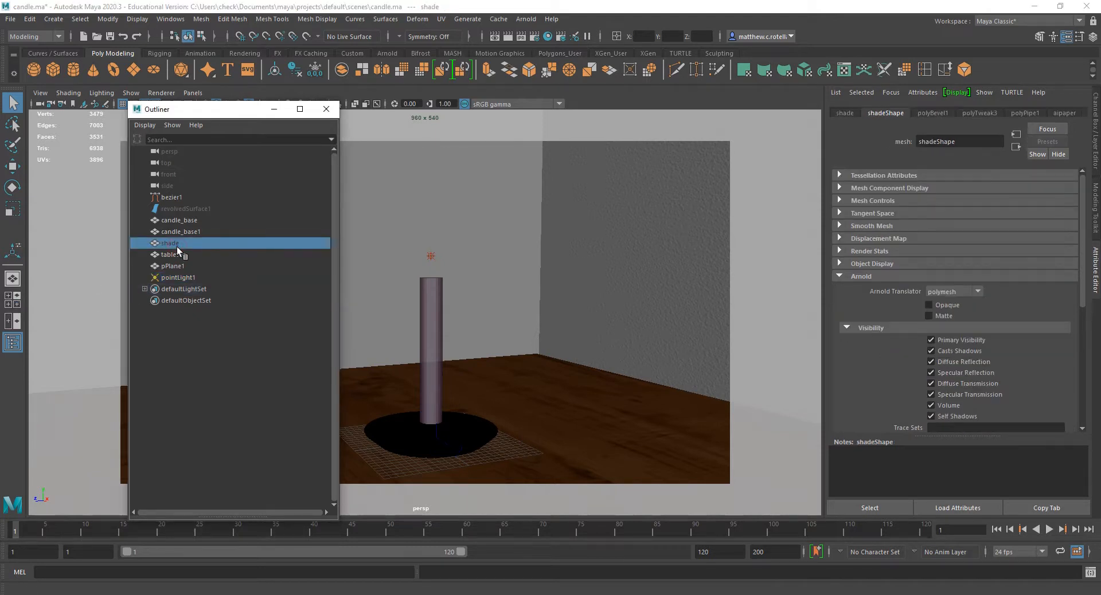
click(170, 243)
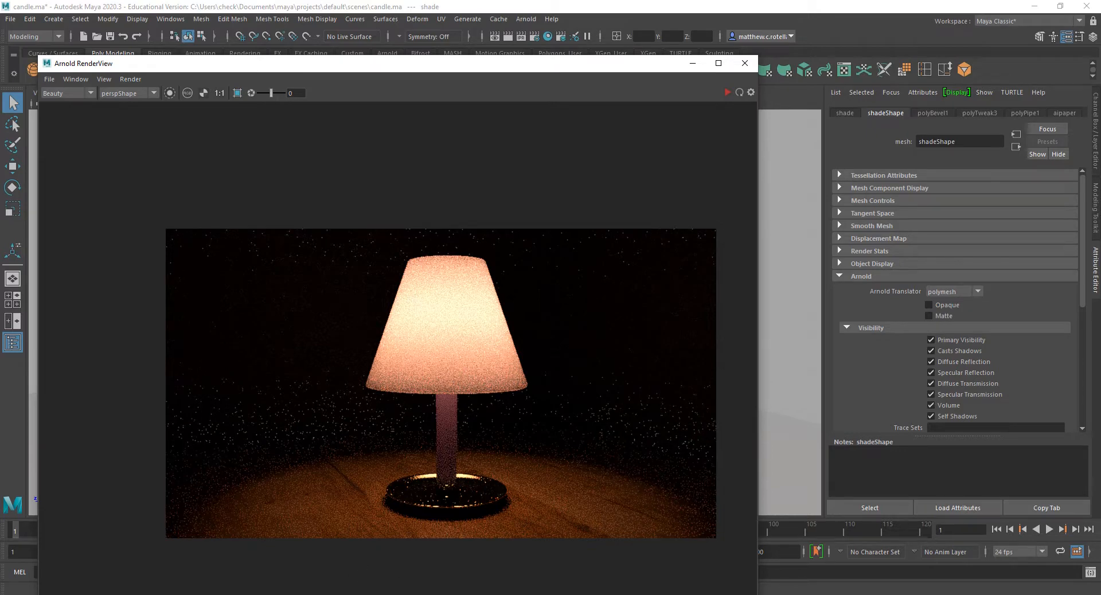
Scroll through the Arnold Point Light documentation page down to the Radius explanation
click(841, 9)
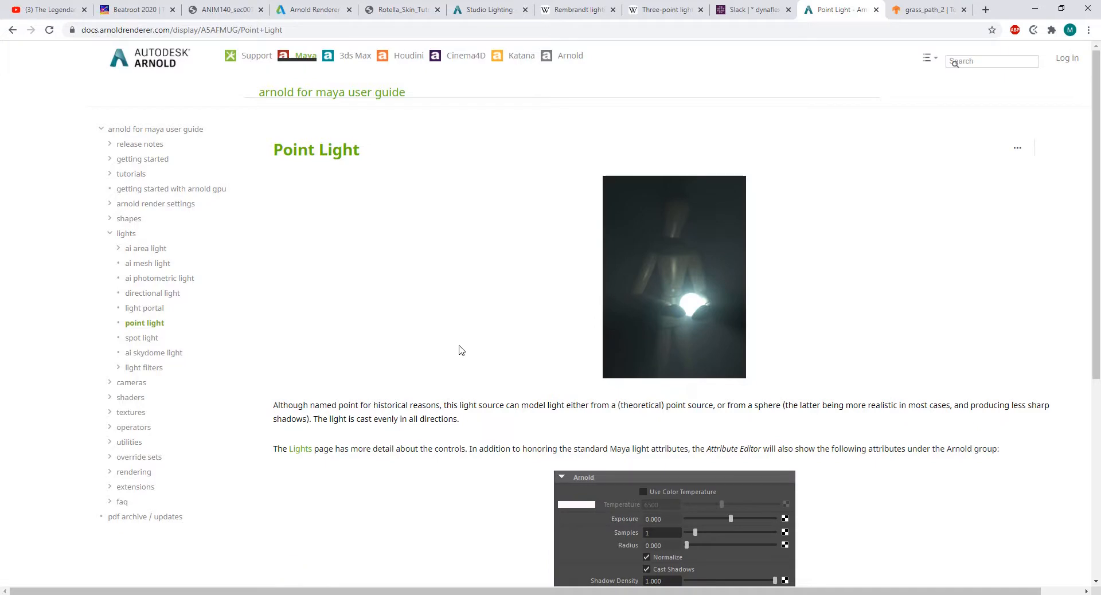
scroll(down, 3)
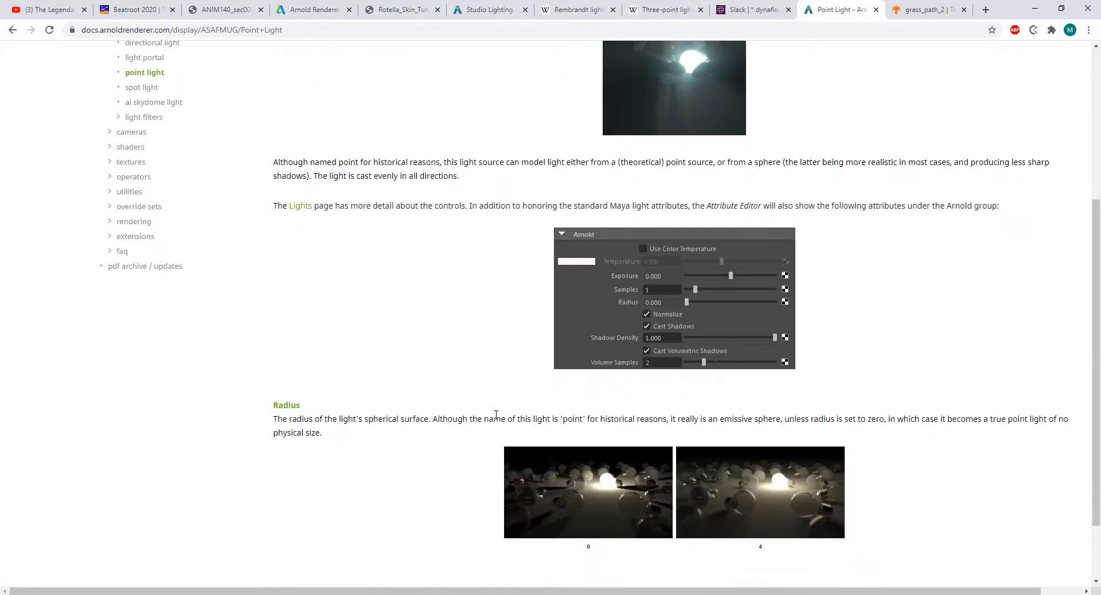
scroll(down, 3)
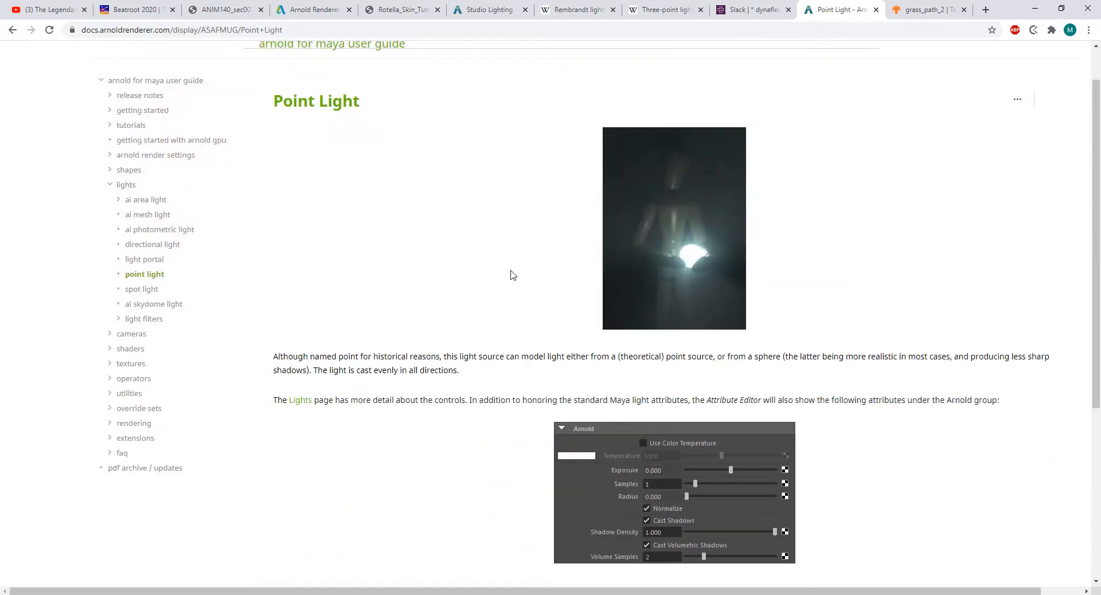
scroll(down, 3)
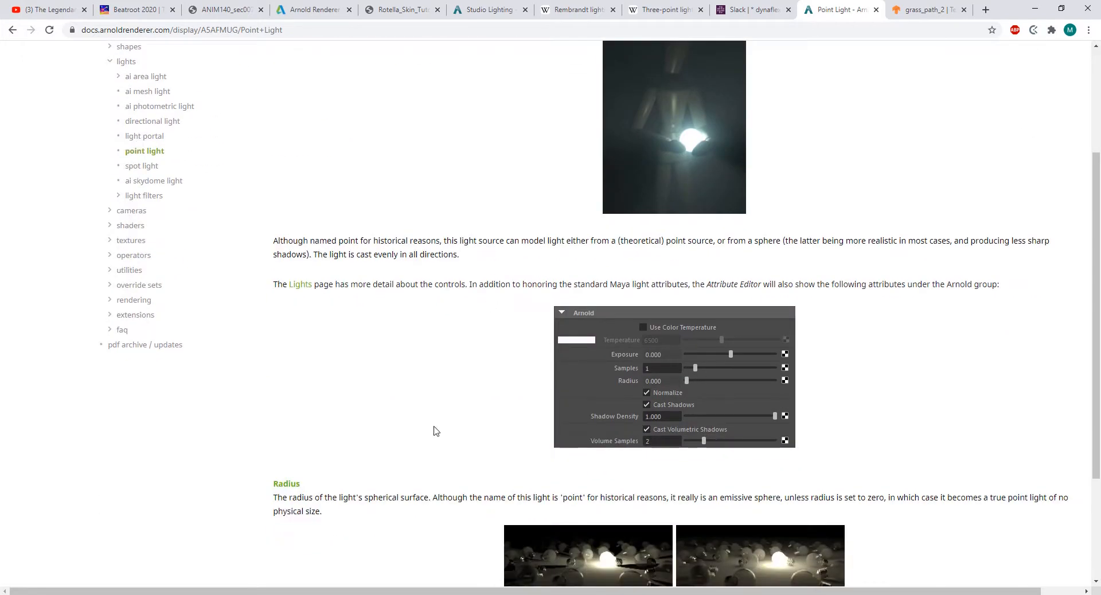
scroll(down, 3)
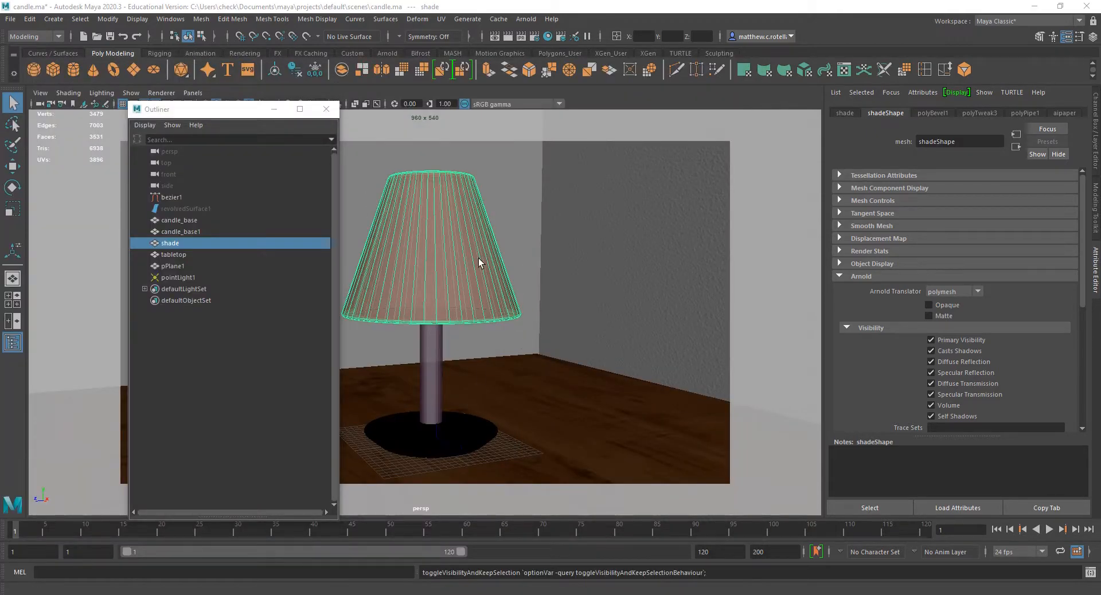
mouse_move(499, 288)
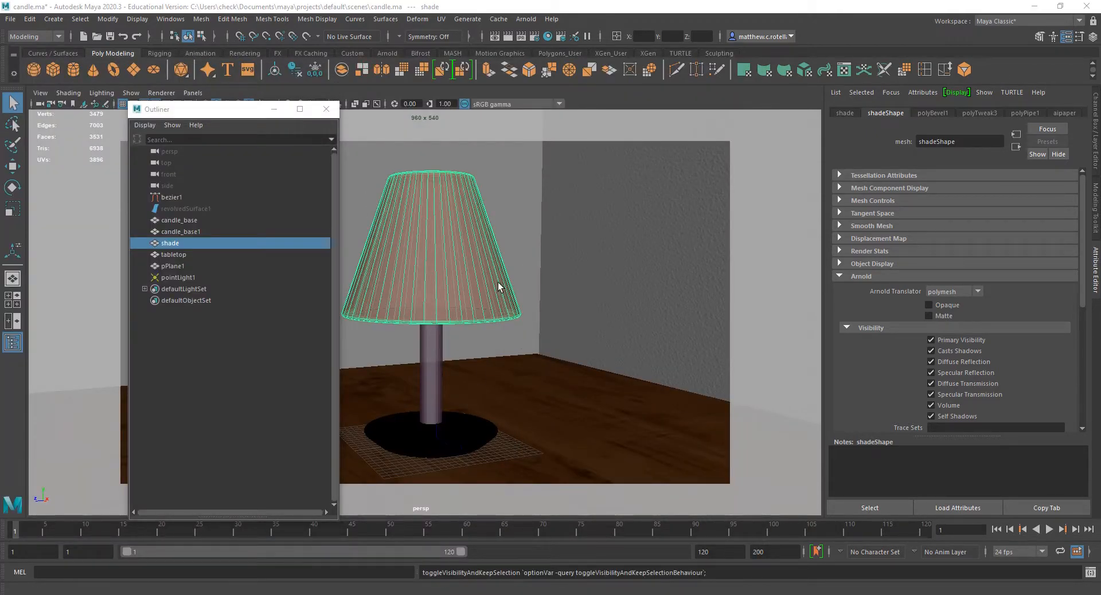
Select pointLight1 in the Outliner so its Arnold settings show temperature 5062, exposure 10, samples 3, radius 1.226
click(179, 277)
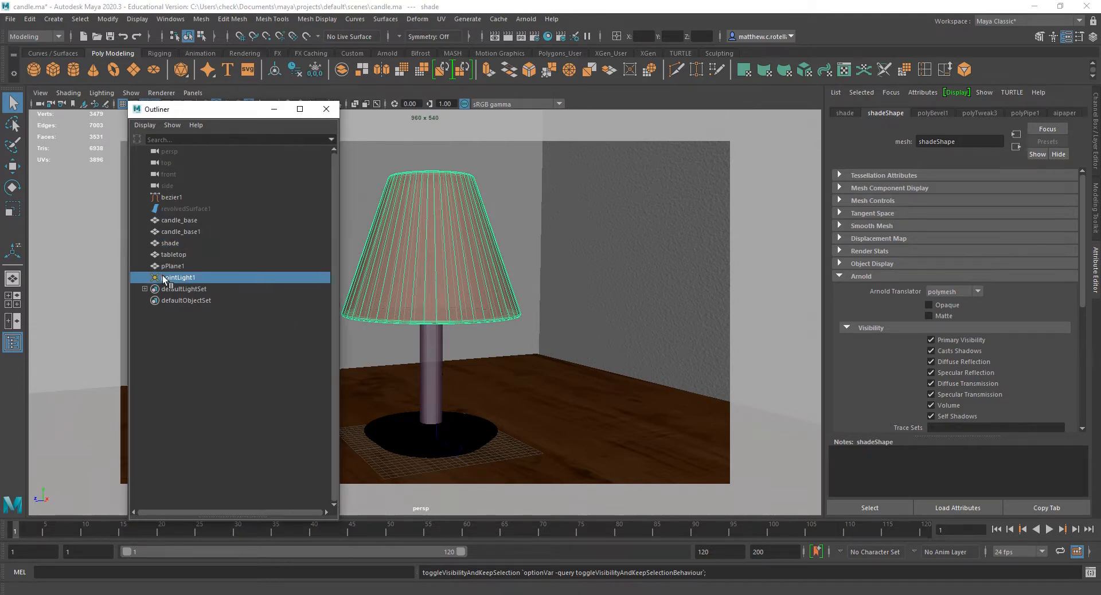
click(179, 278)
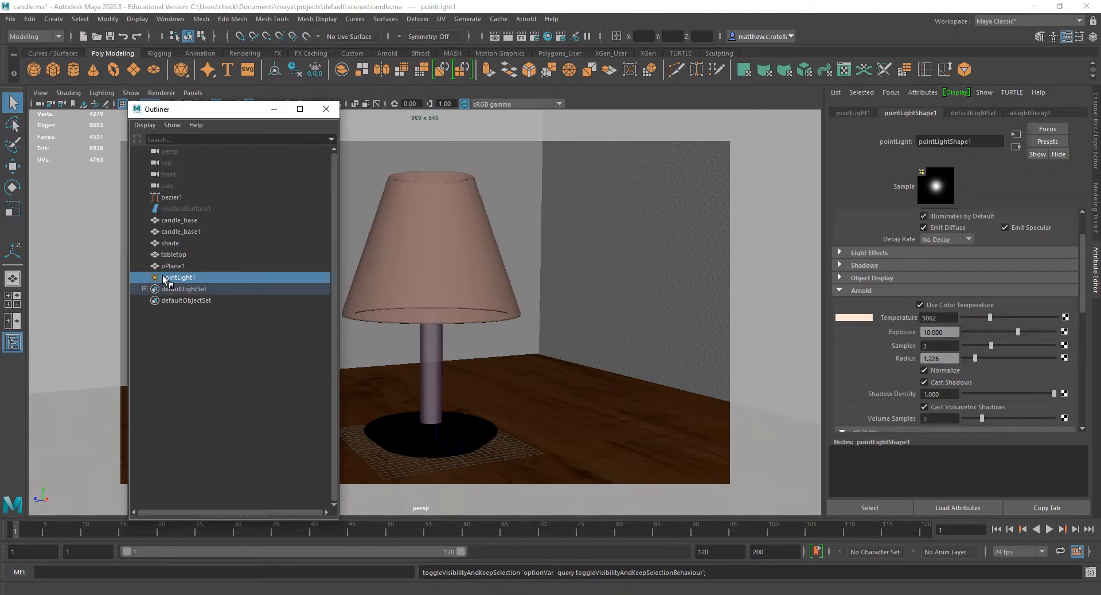